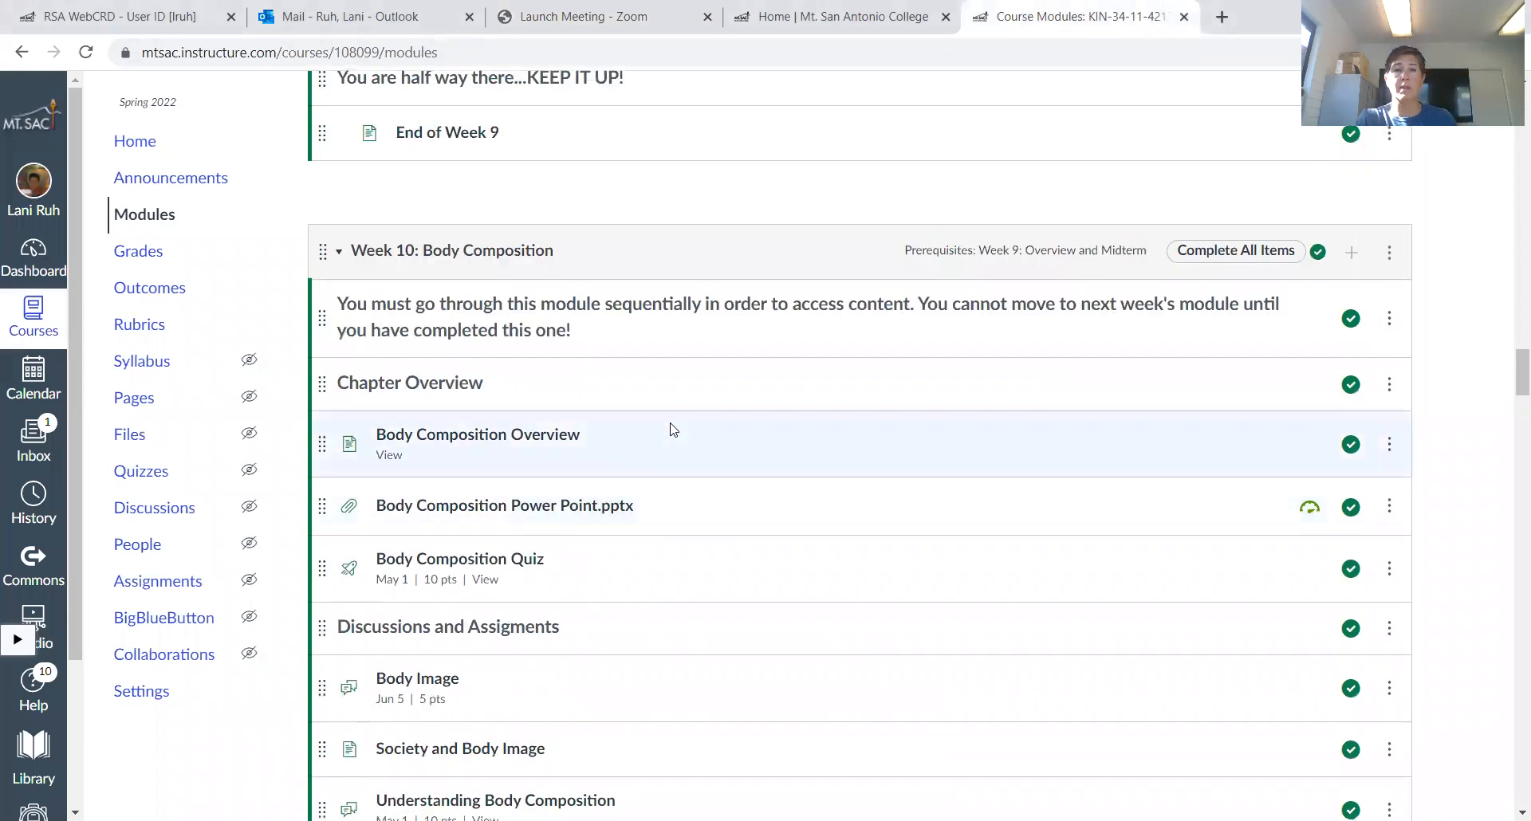
# Scroll down through the Week 10 Body Composition module item list
pyautogui.scroll(-3)
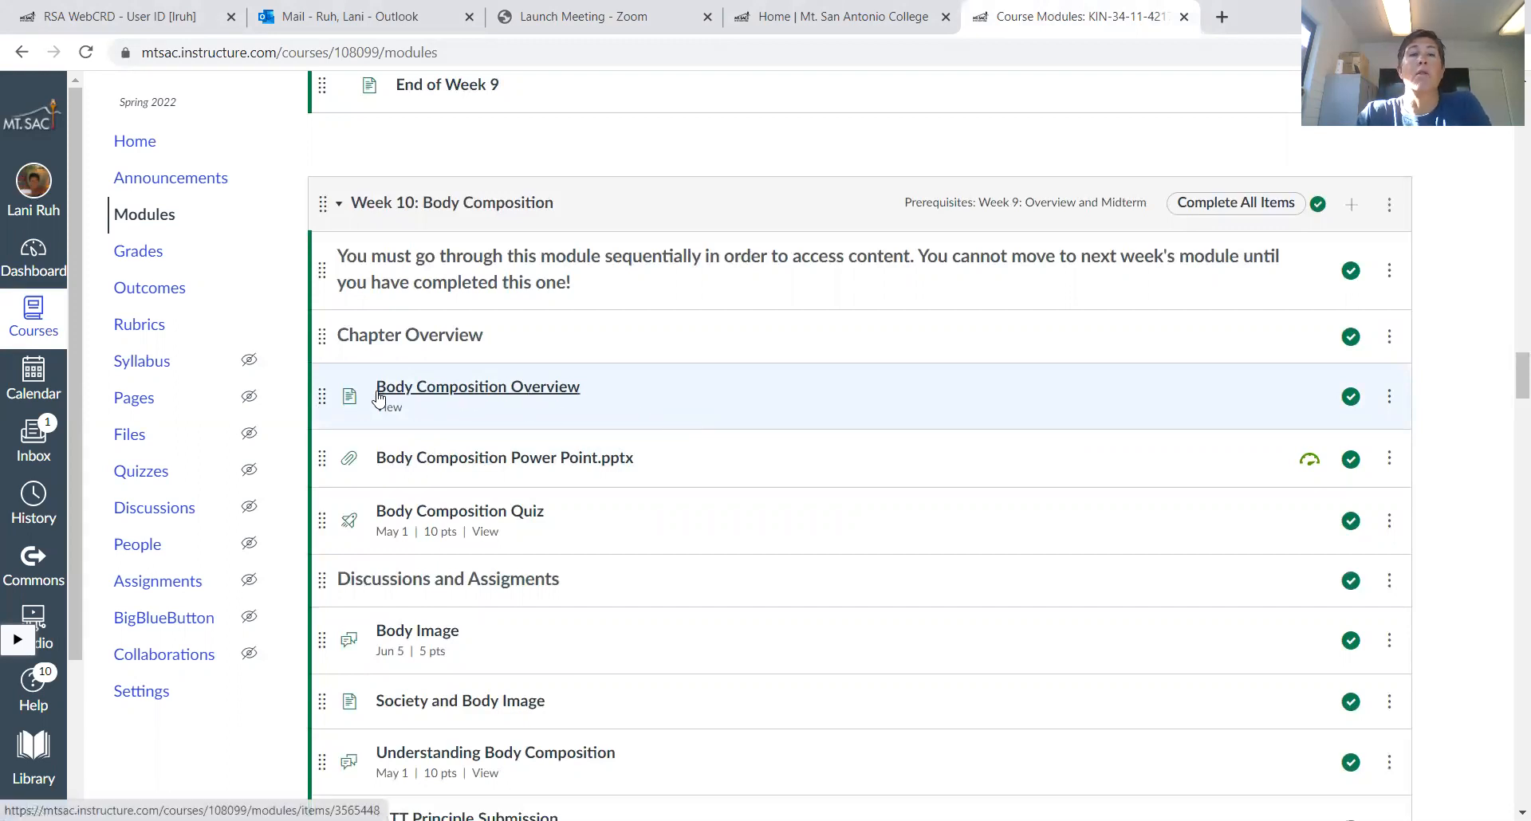
pyautogui.scroll(-3)
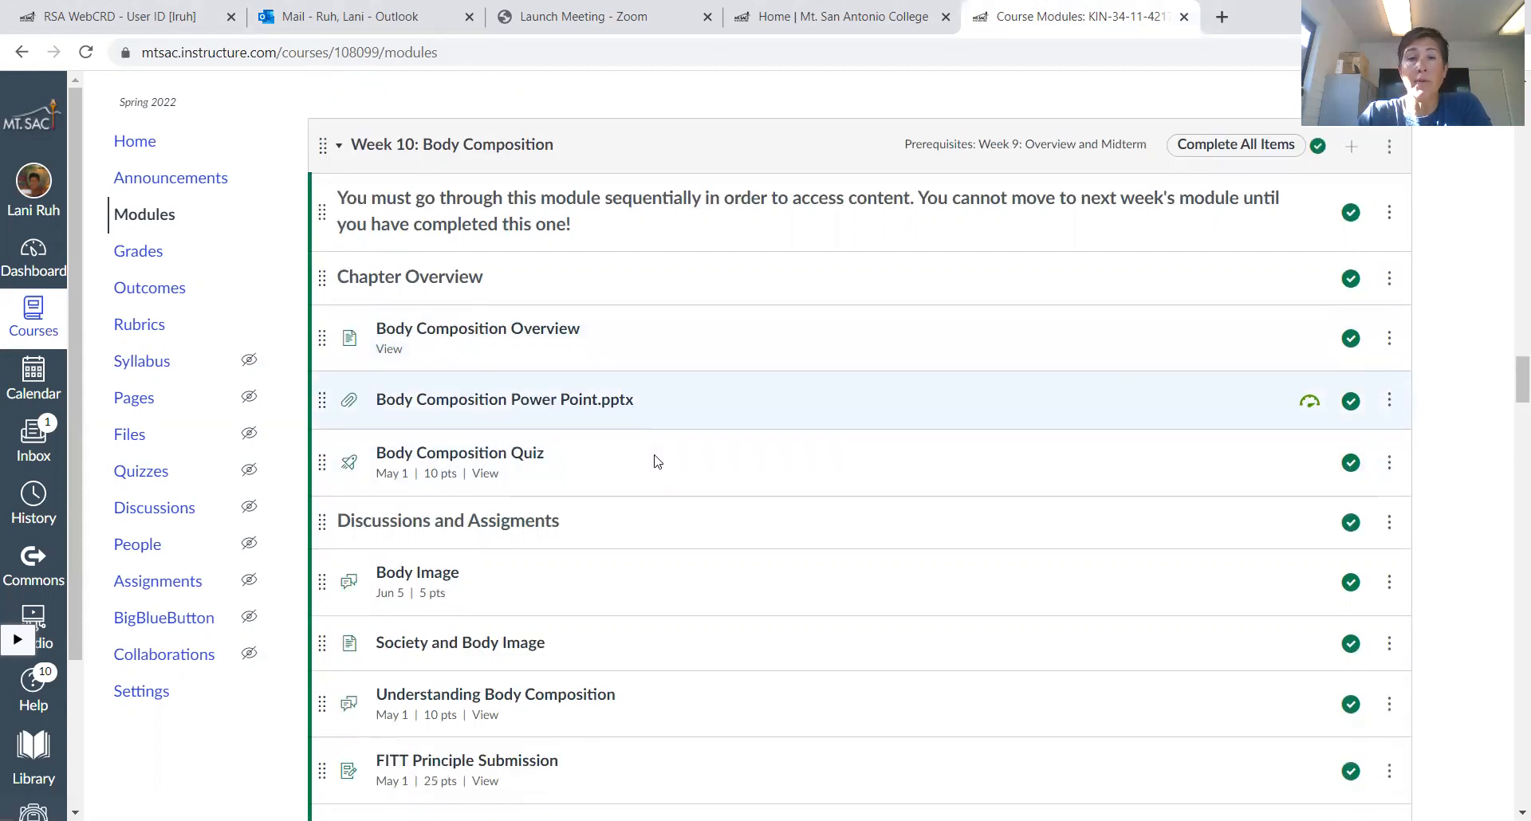
pyautogui.scroll(-3)
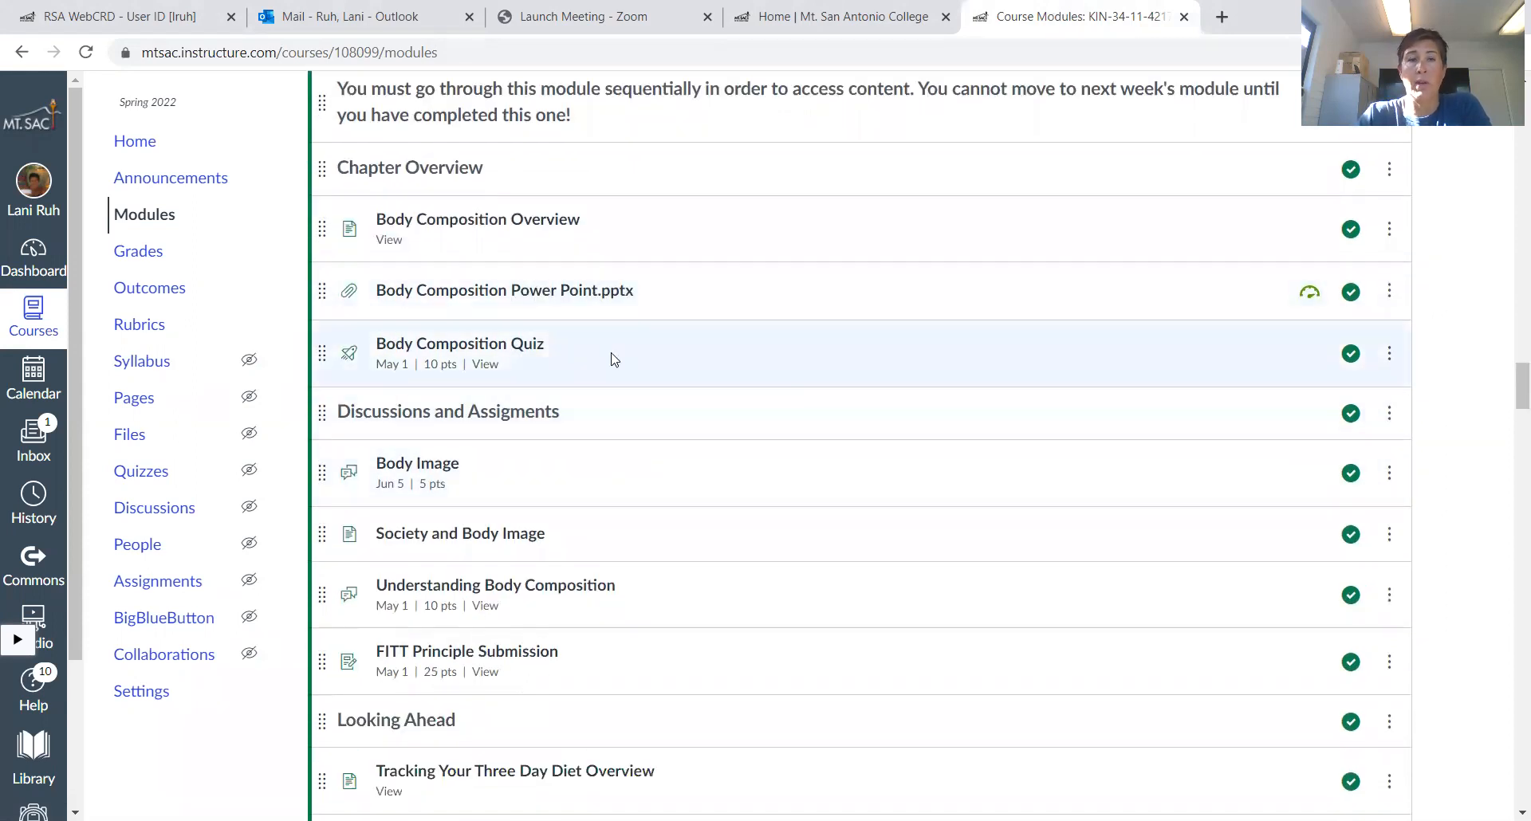
pyautogui.scroll(-3)
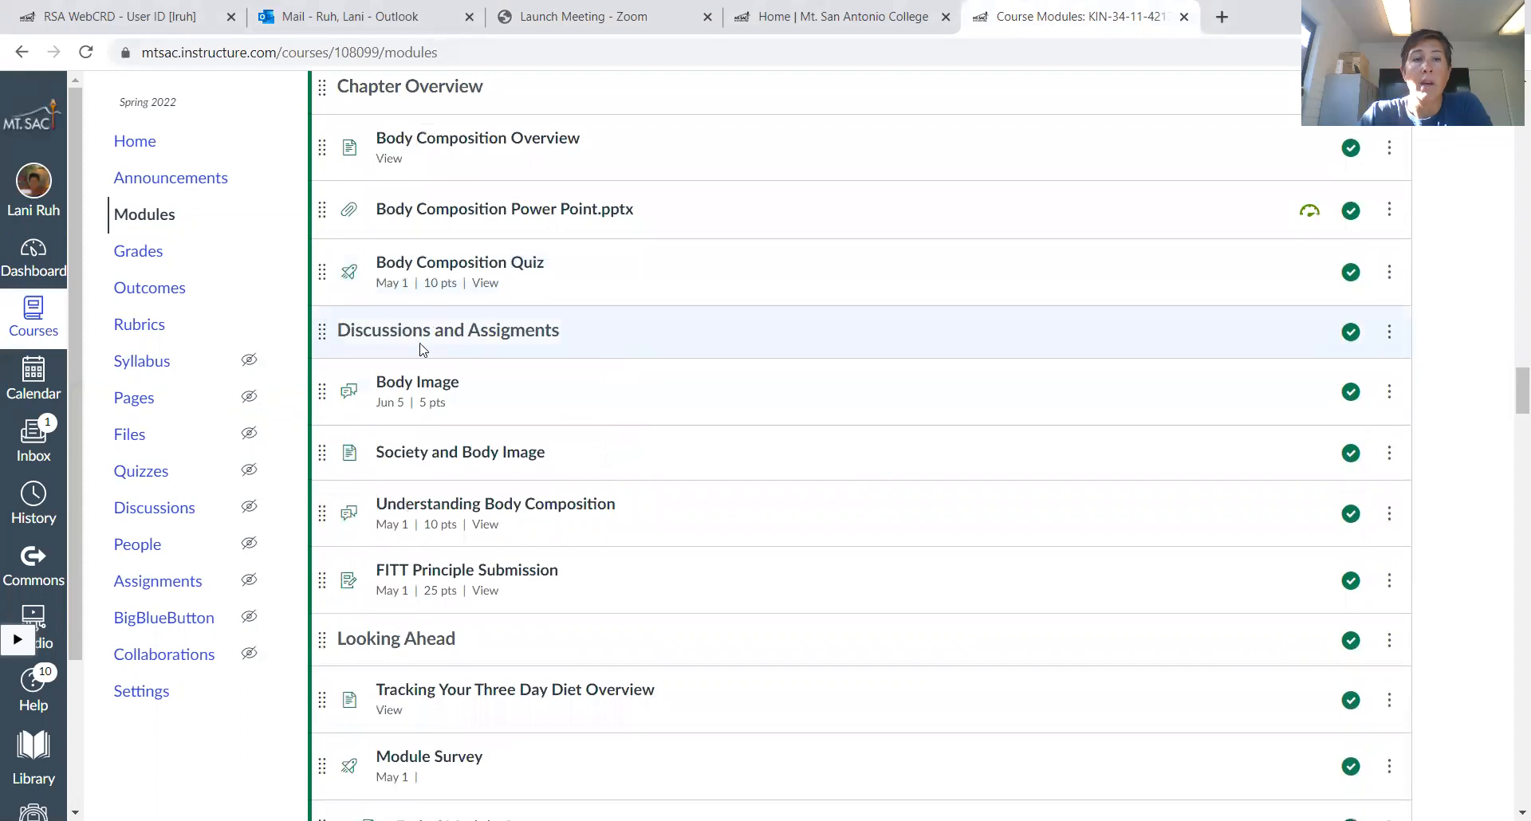
pyautogui.scroll(-3)
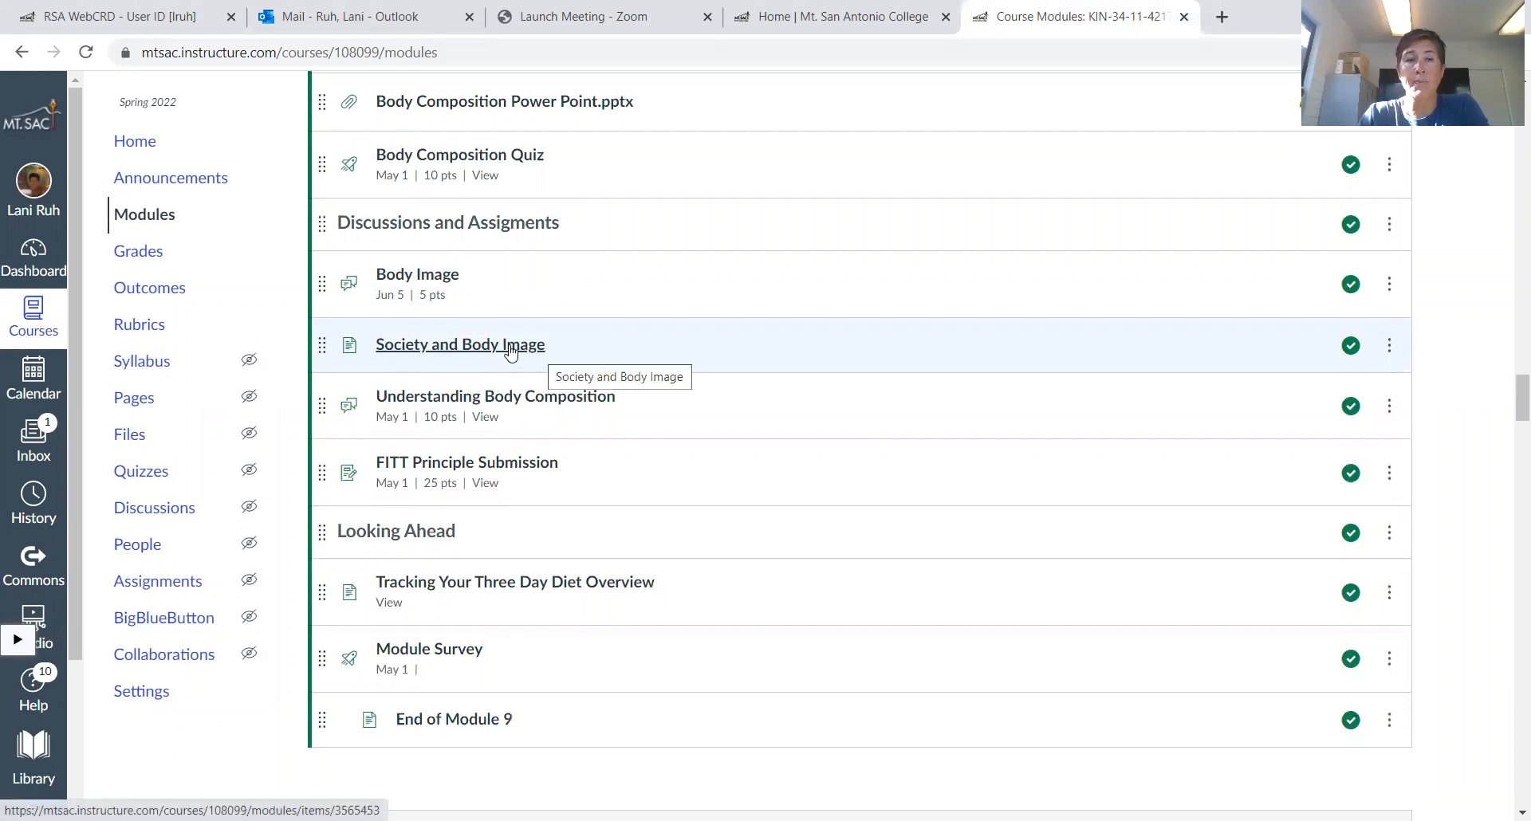
pyautogui.moveTo(500, 413)
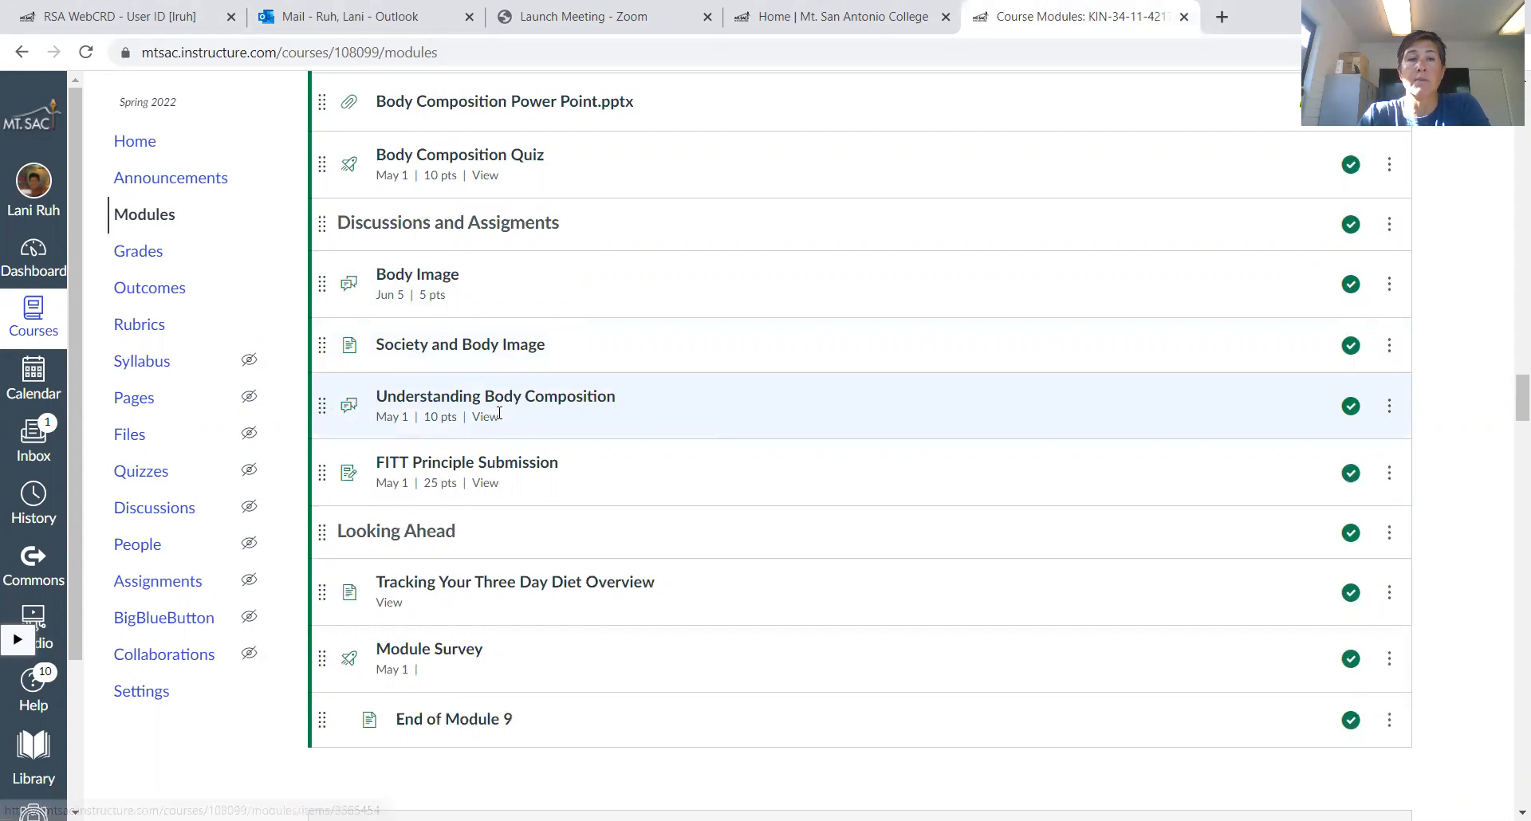
pyautogui.moveTo(525, 413)
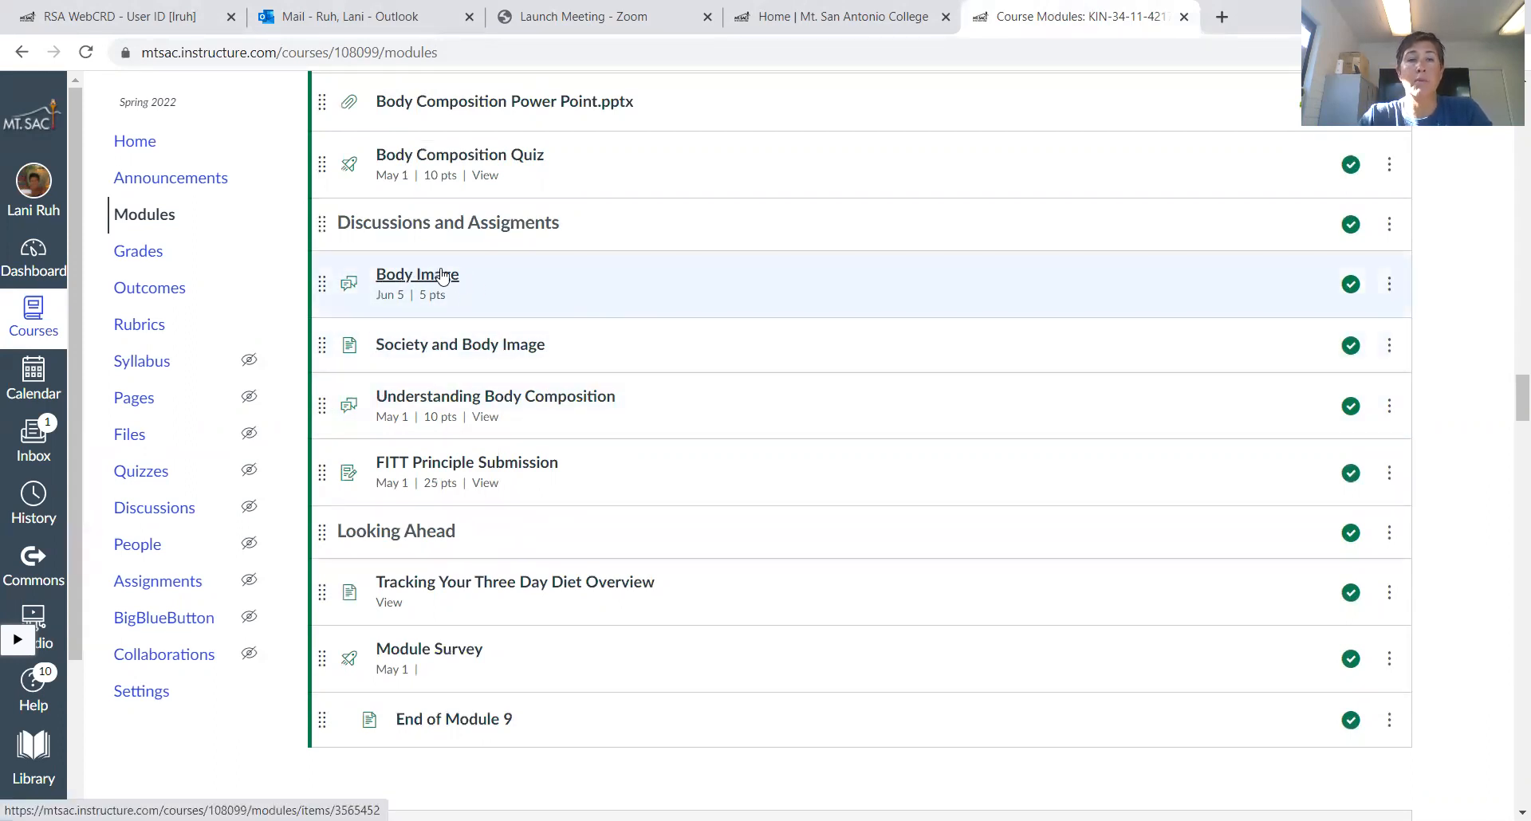
pyautogui.moveTo(584, 338)
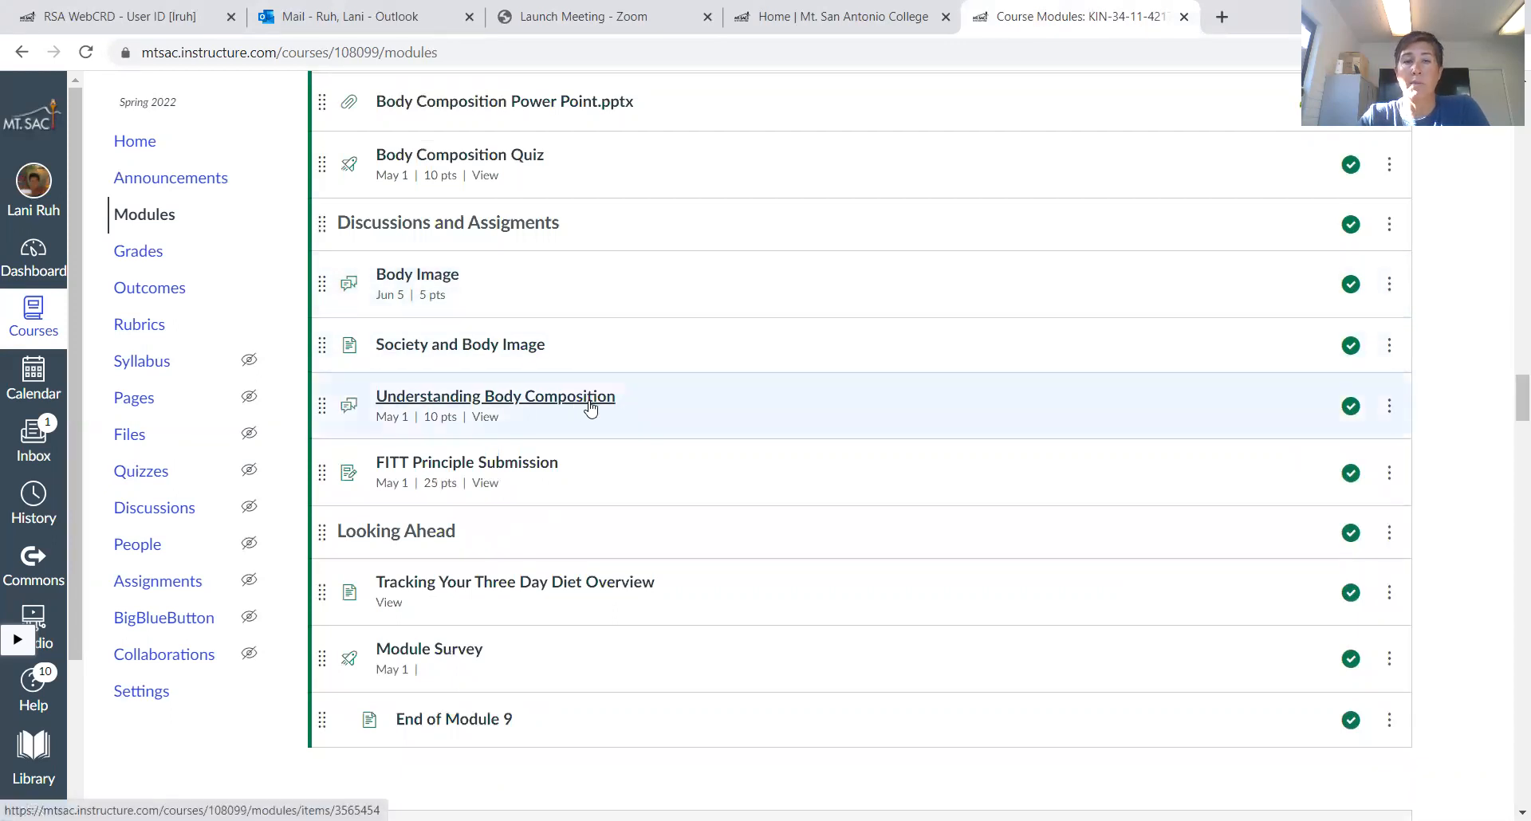
pyautogui.moveTo(701, 422)
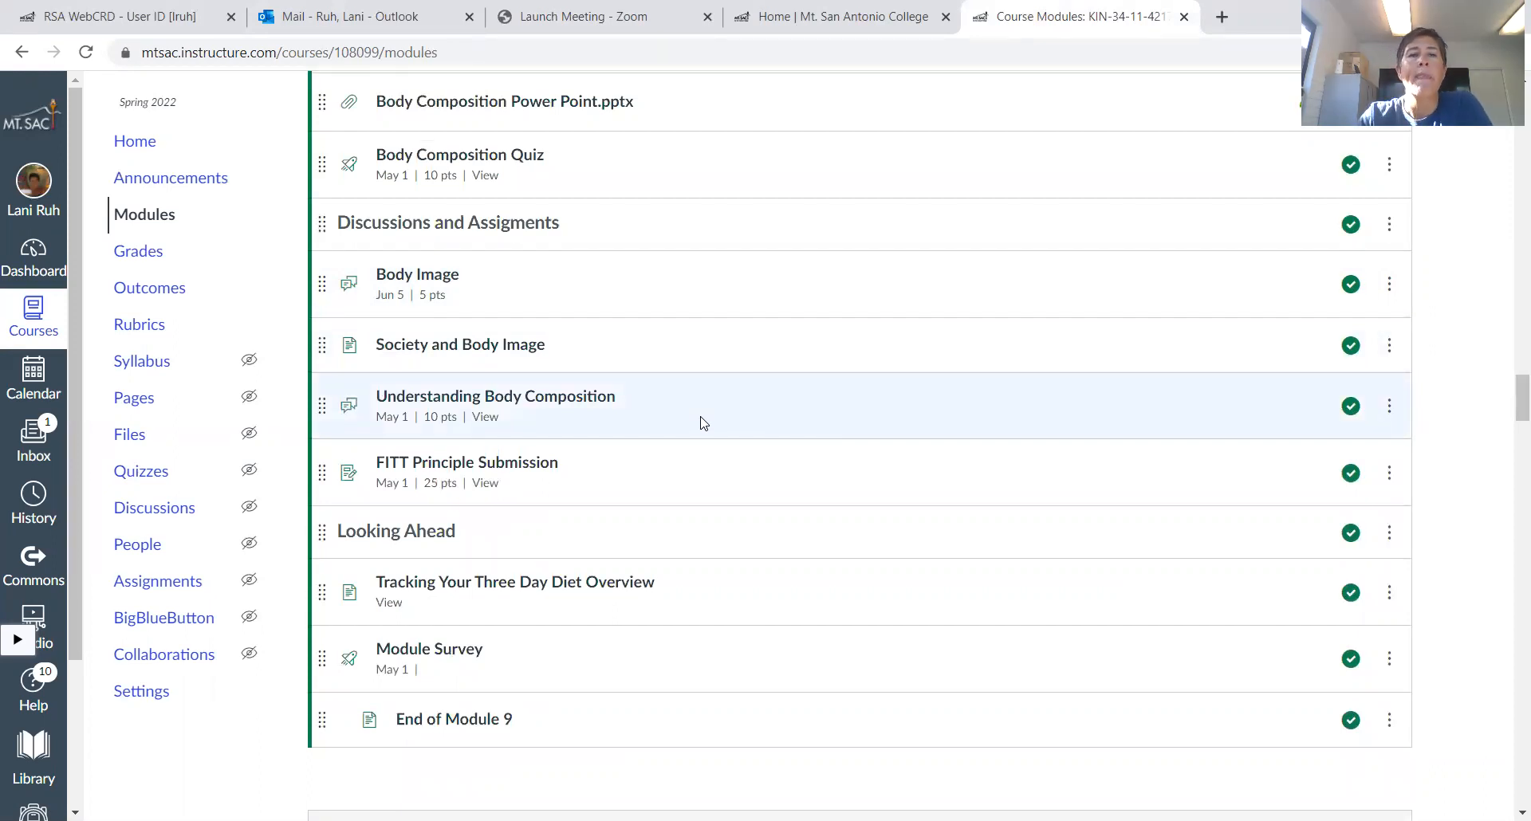
pyautogui.moveTo(607, 464)
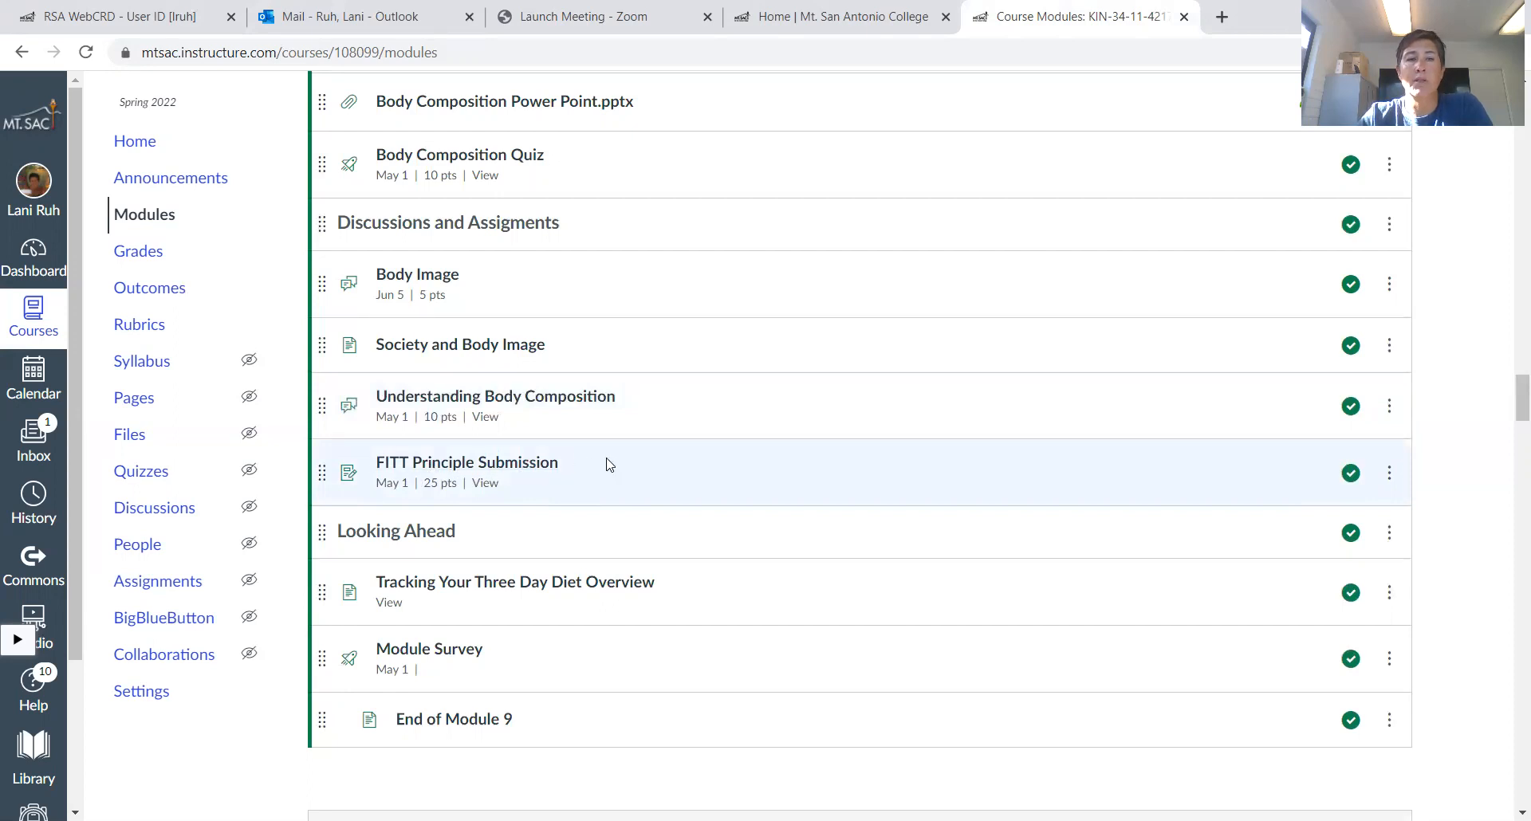
# Open FITT Principle Submission and read its Overview and program-plan design Directions
pyautogui.click(467, 463)
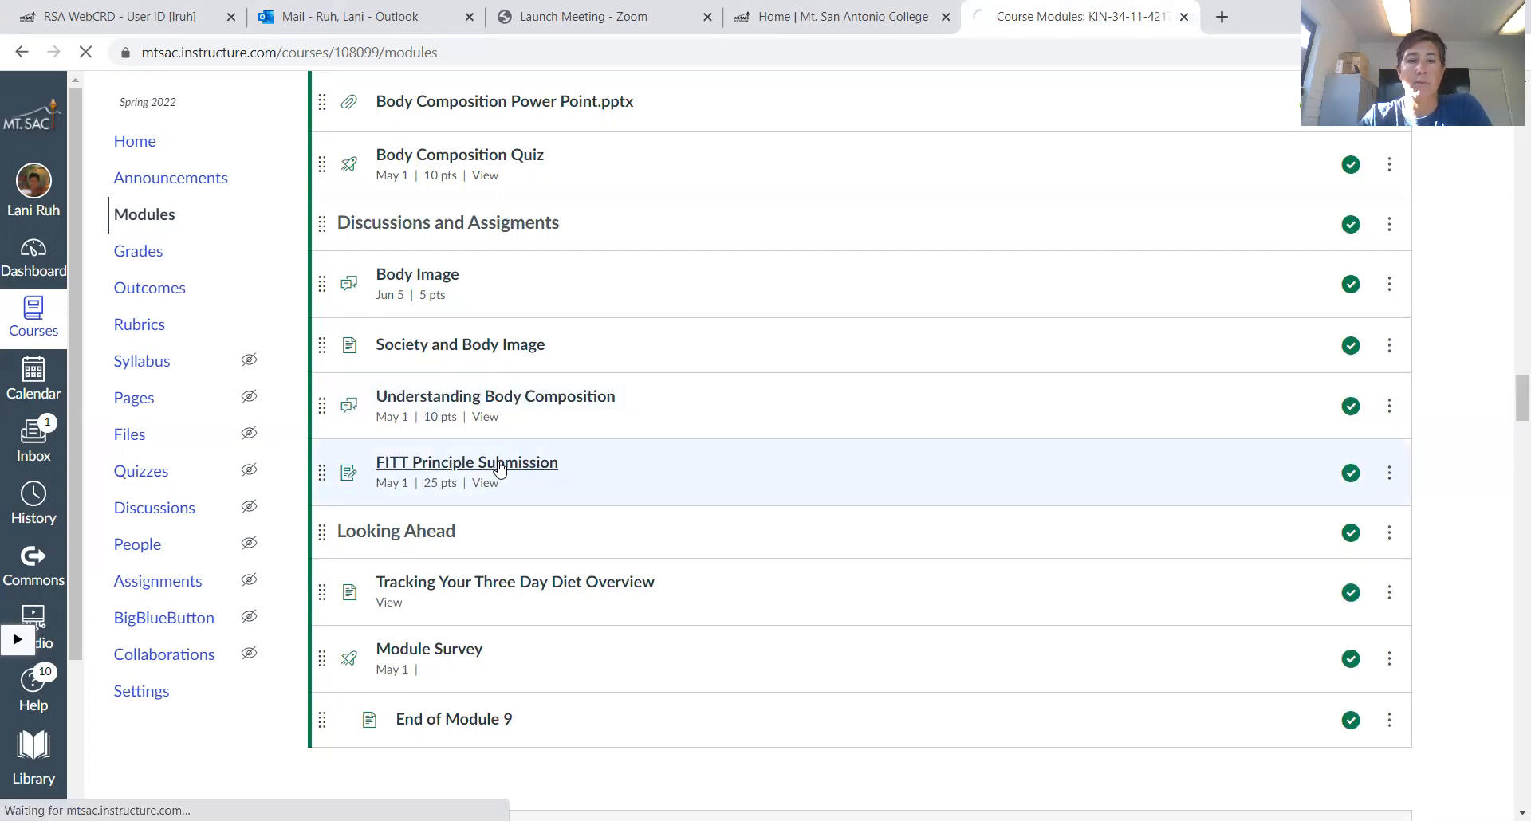
pyautogui.click(467, 463)
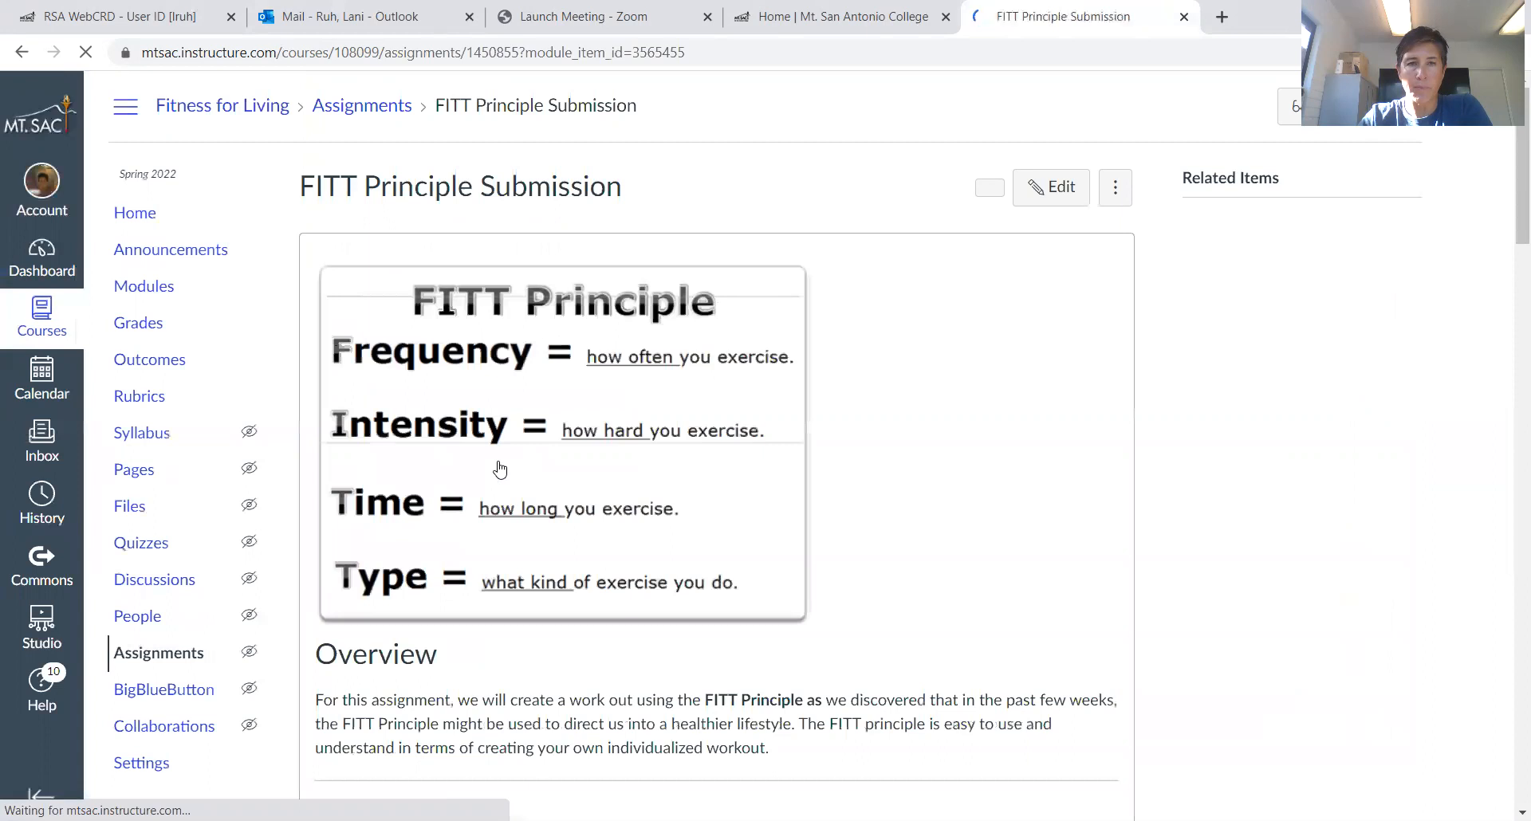
pyautogui.scroll(-3)
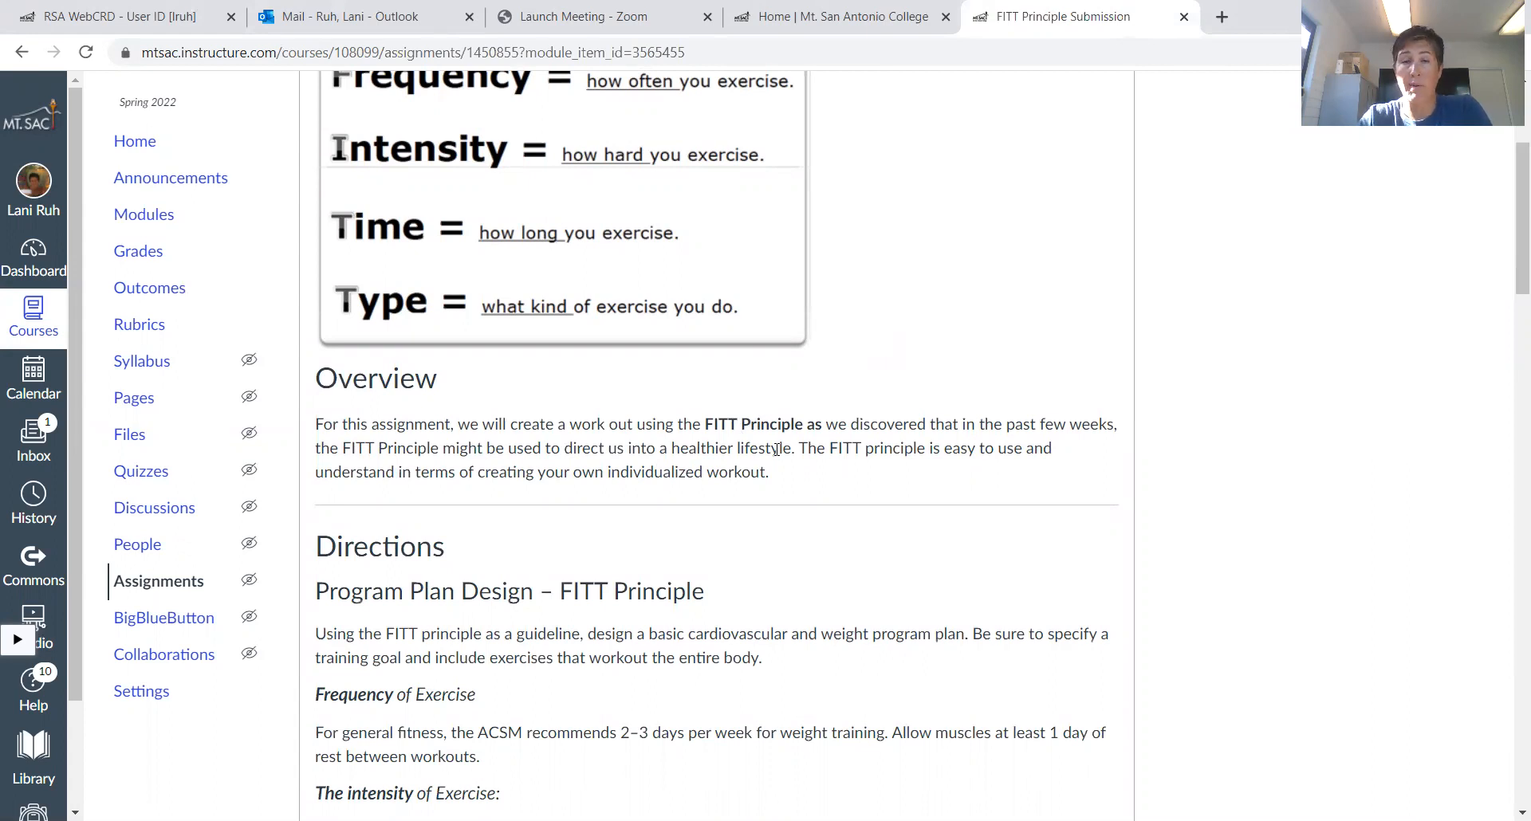
pyautogui.scroll(-3)
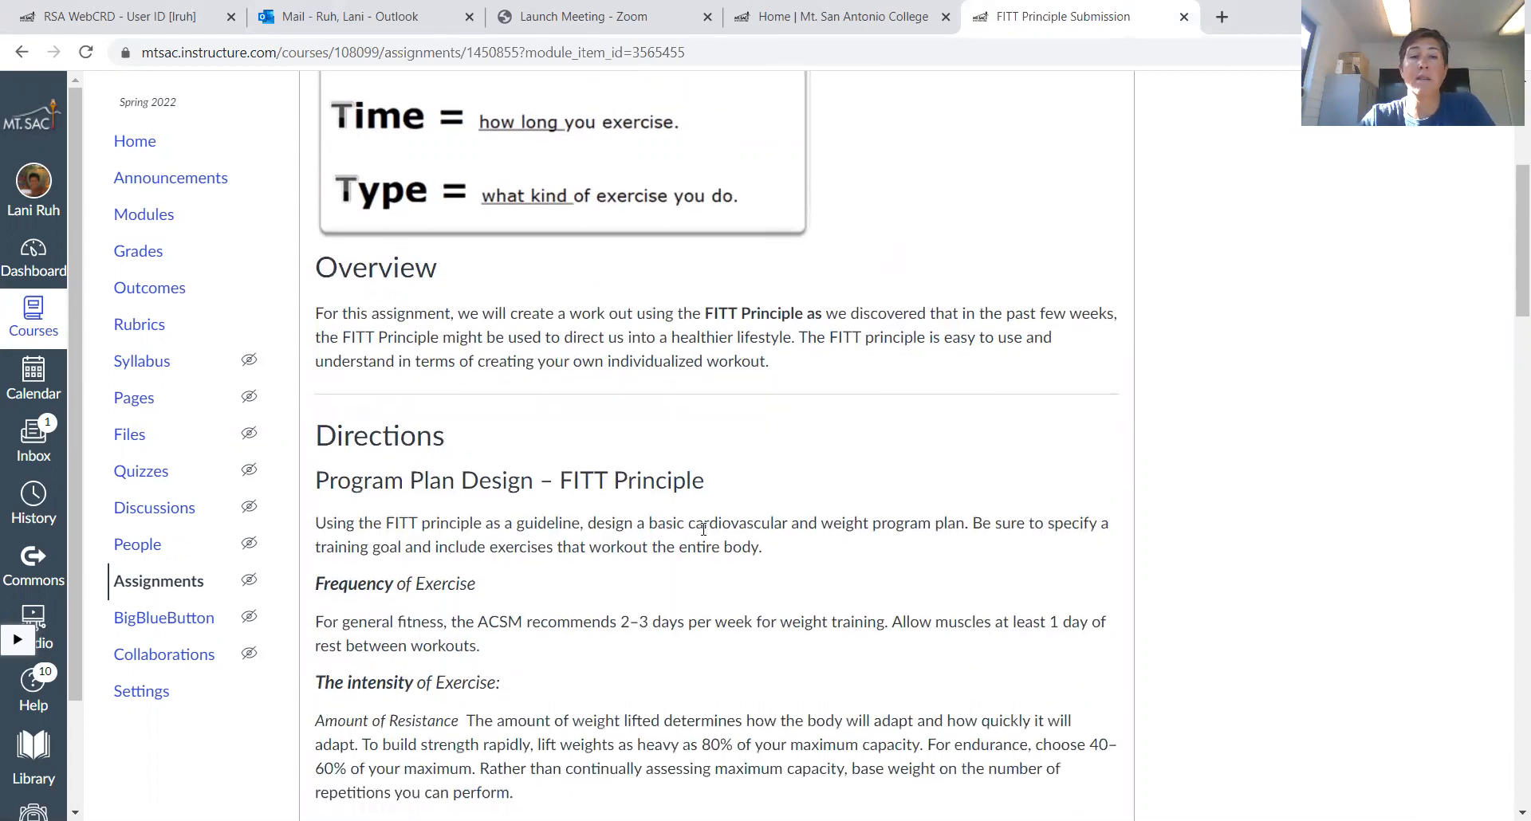
pyautogui.scroll(-3)
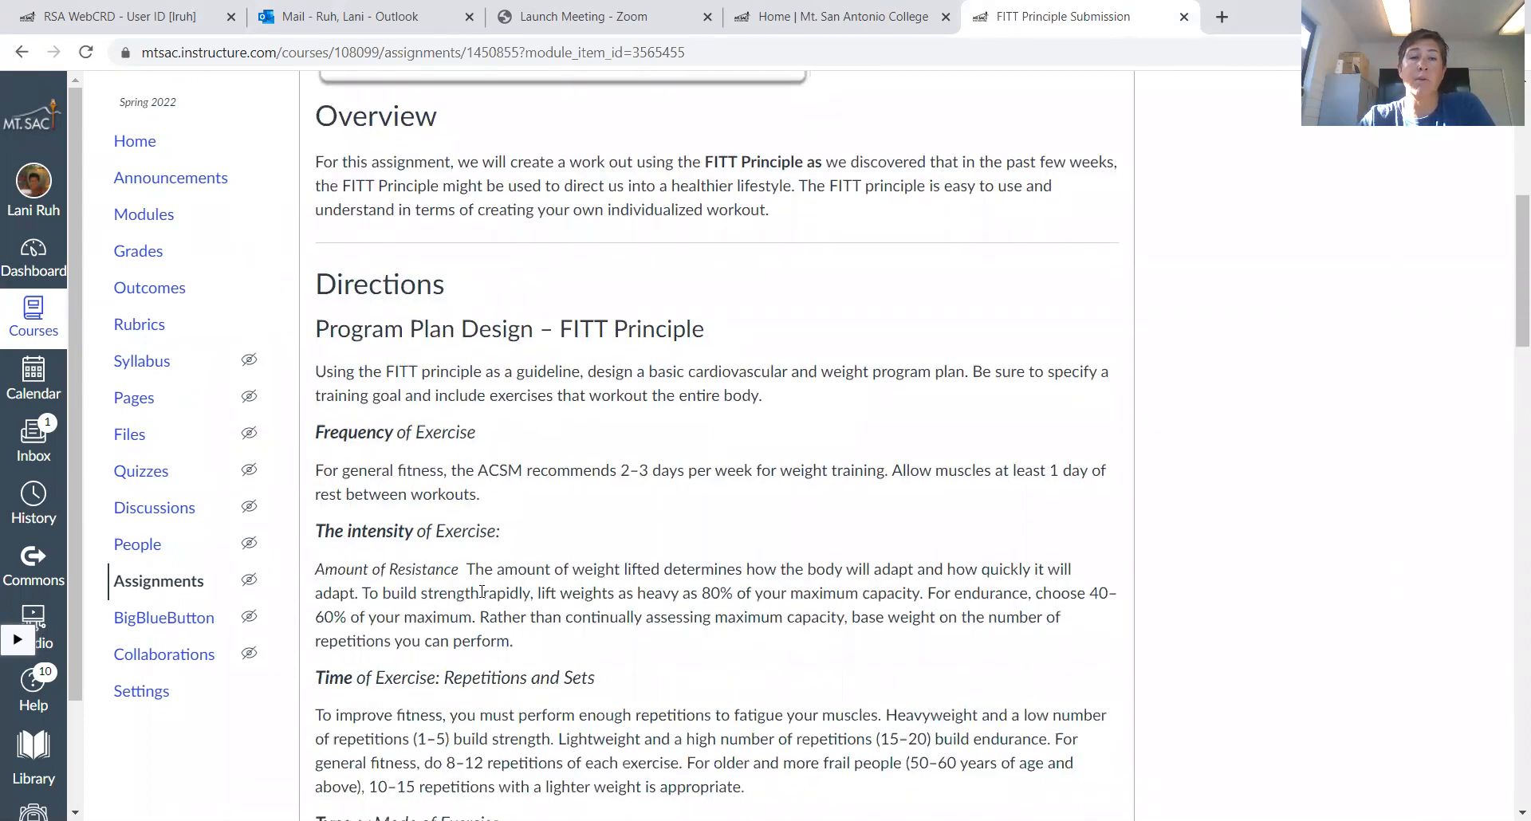
pyautogui.scroll(-3)
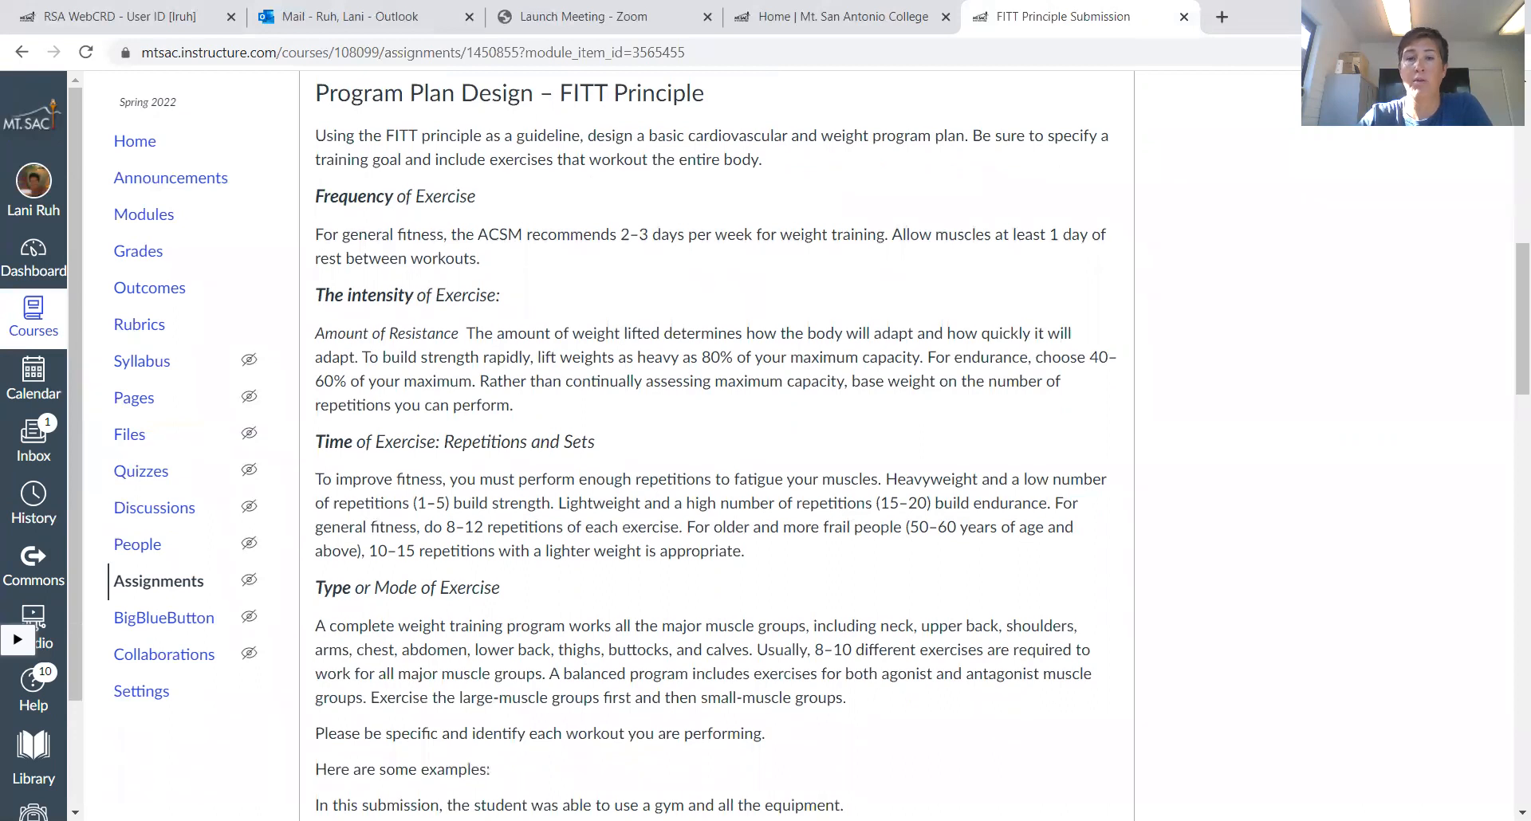
pyautogui.scroll(-3)
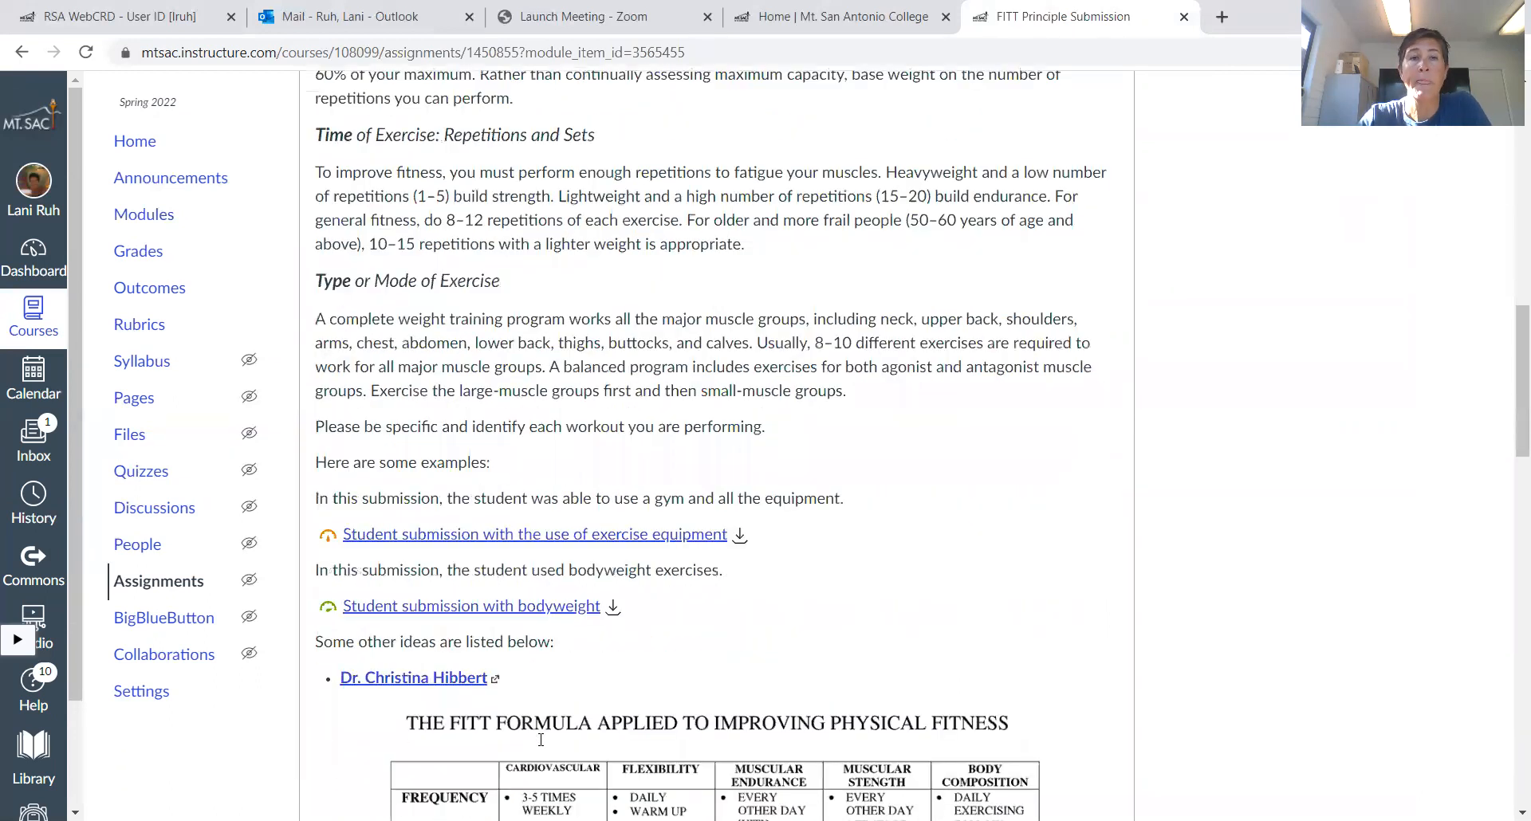
pyautogui.scroll(-3)
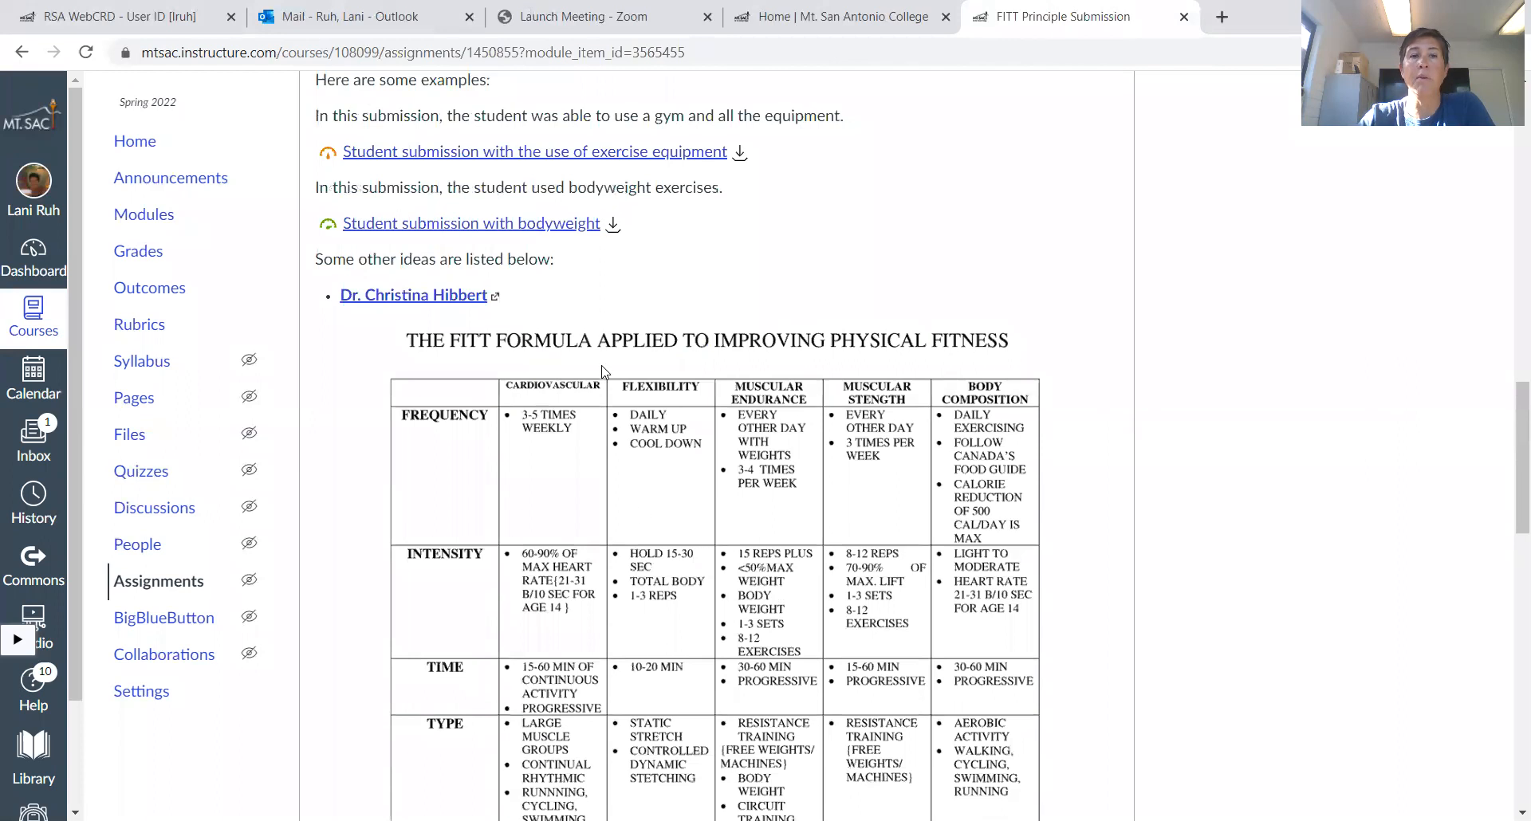
pyautogui.moveTo(702, 707)
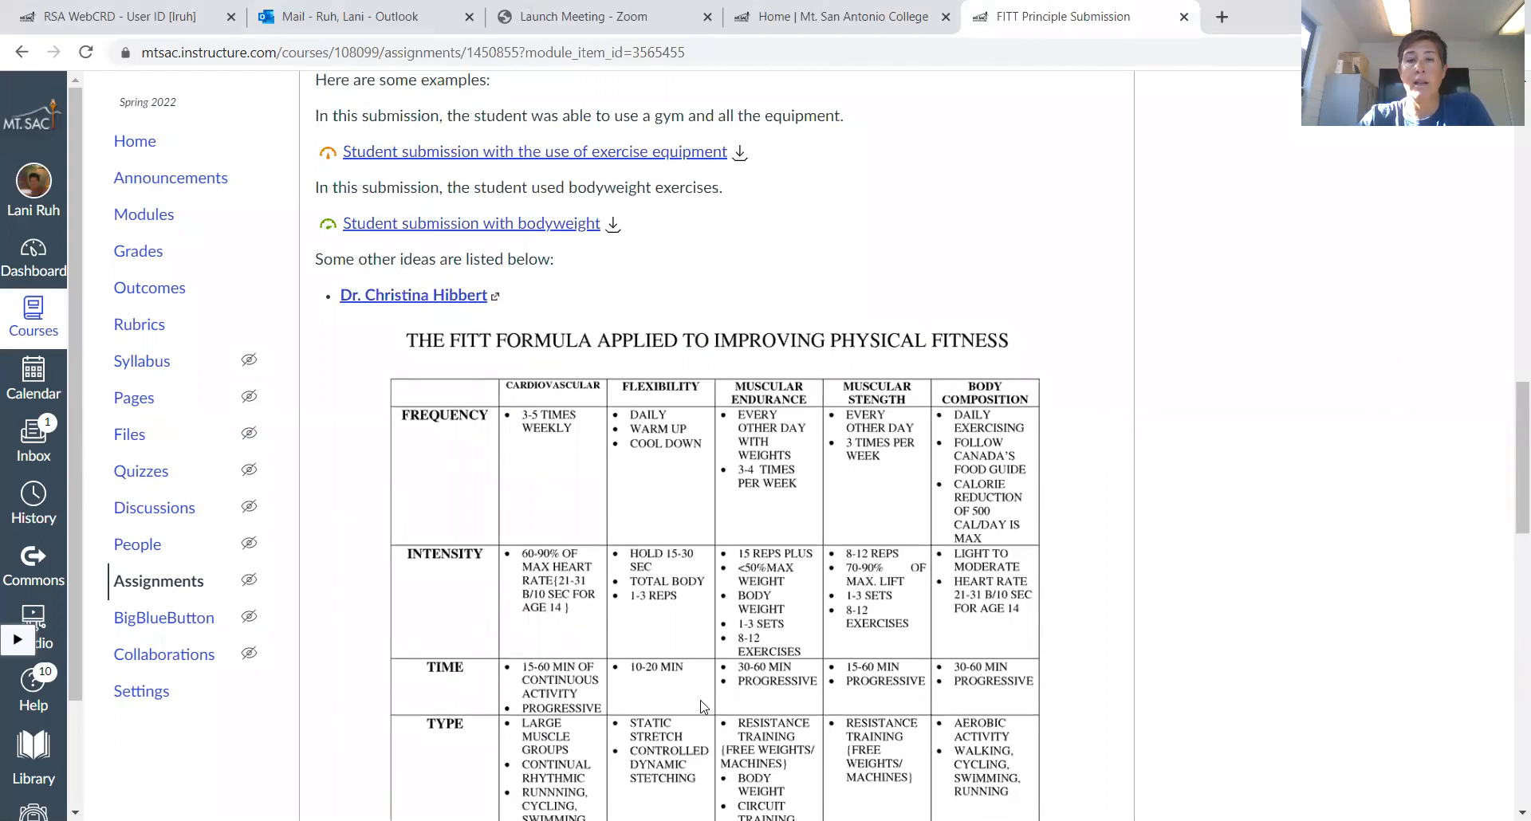
pyautogui.scroll(-3)
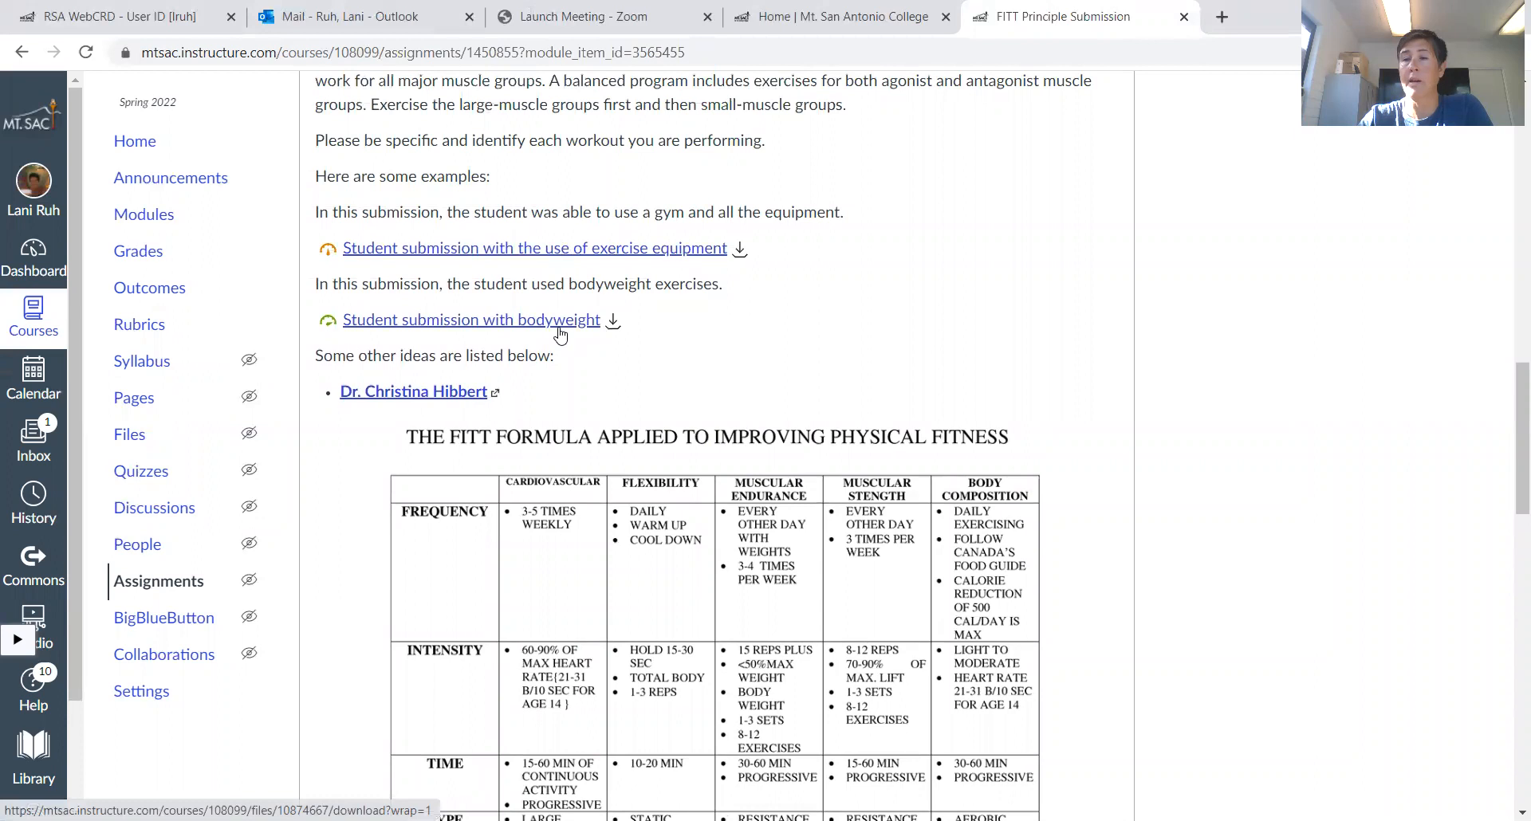
pyautogui.moveTo(535, 247)
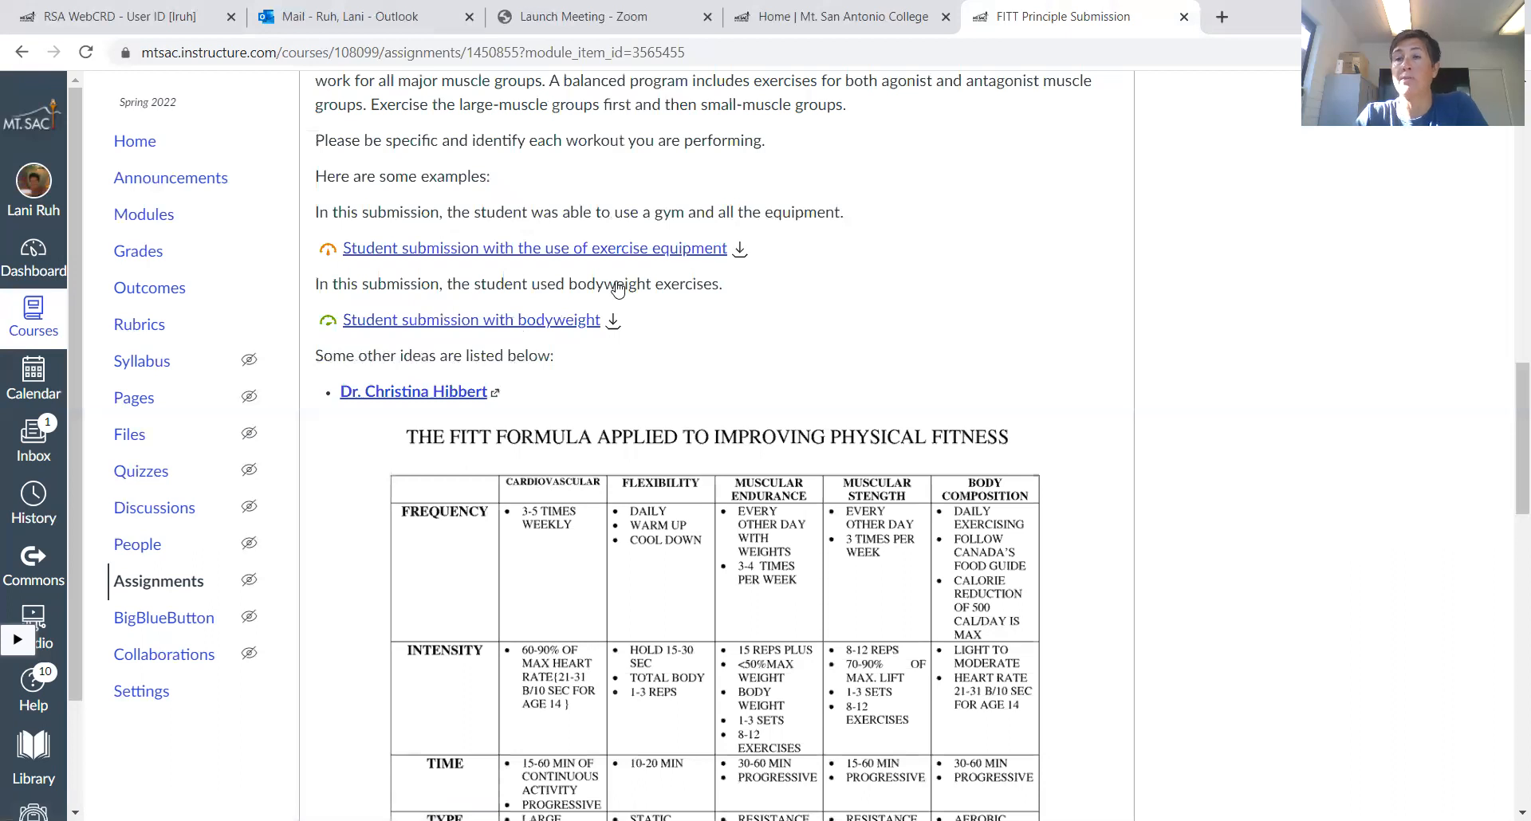
pyautogui.scroll(-3)
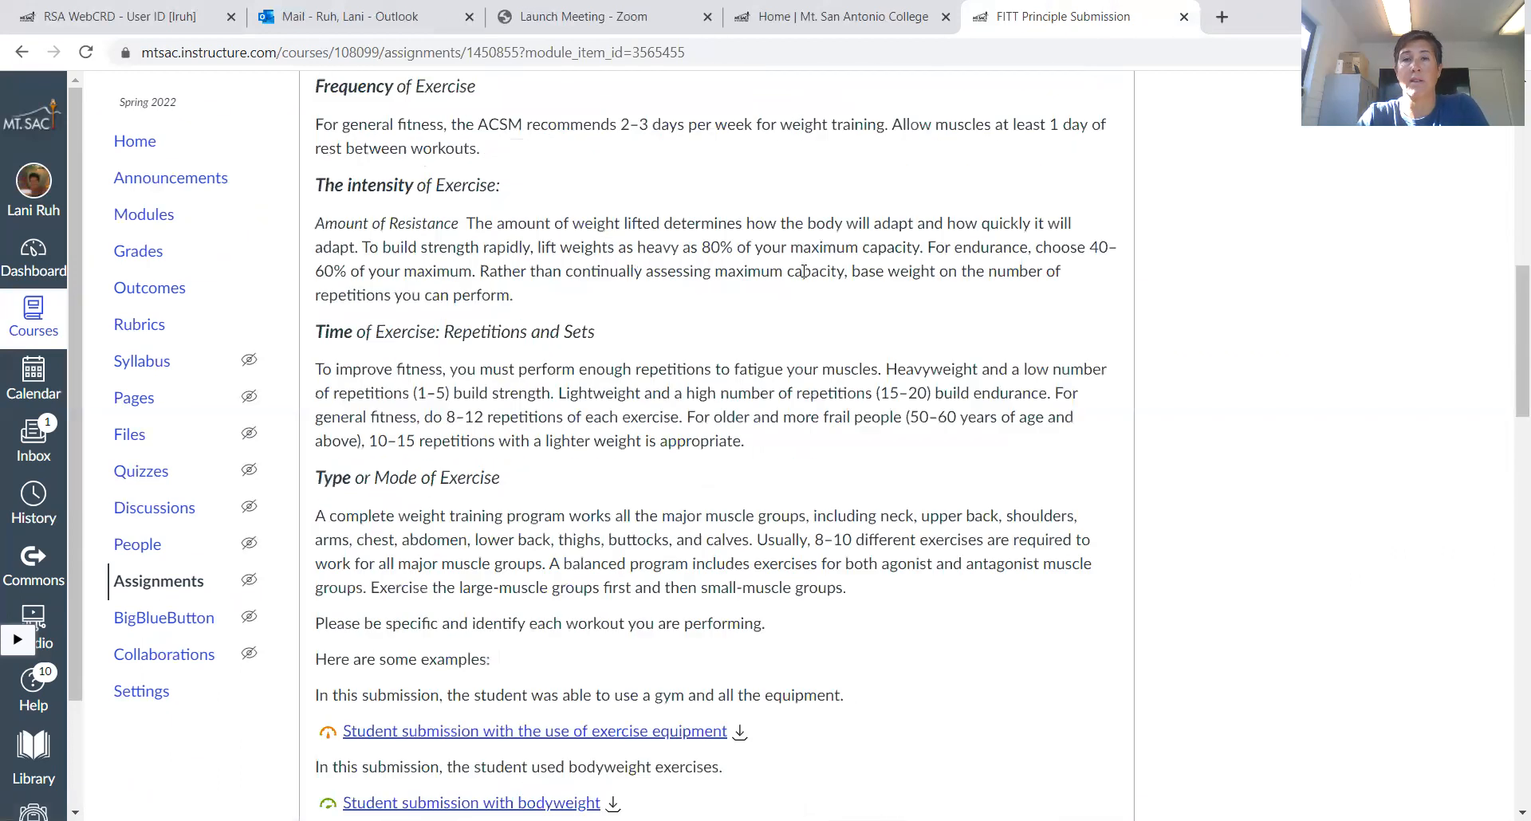
pyautogui.scroll(3)
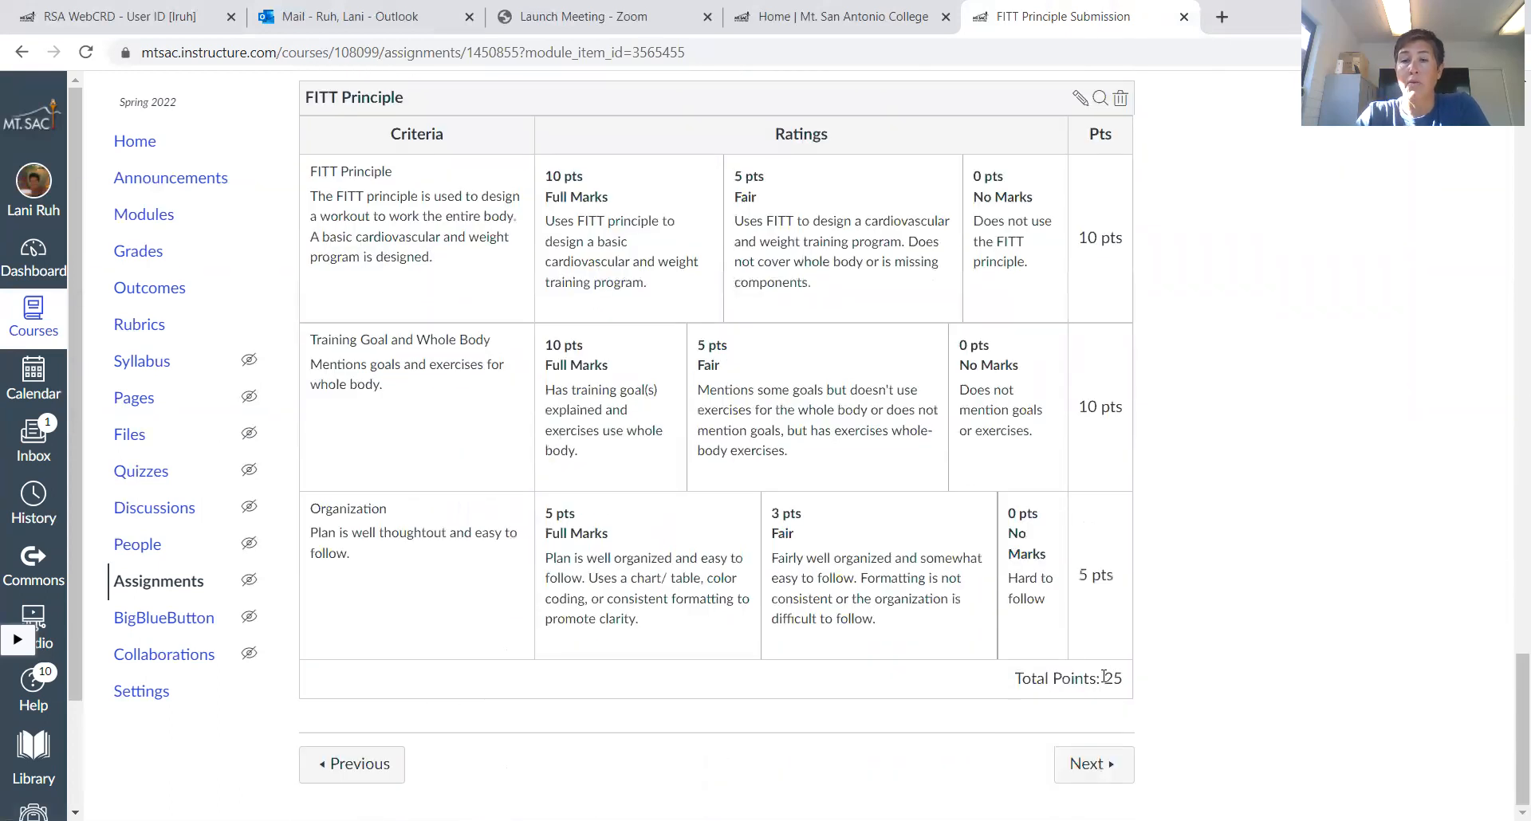
# Advance with Next to Tracking Your Three Day Diet Overview and read the MyFitnessPal video and journaling tips
pyautogui.click(1092, 764)
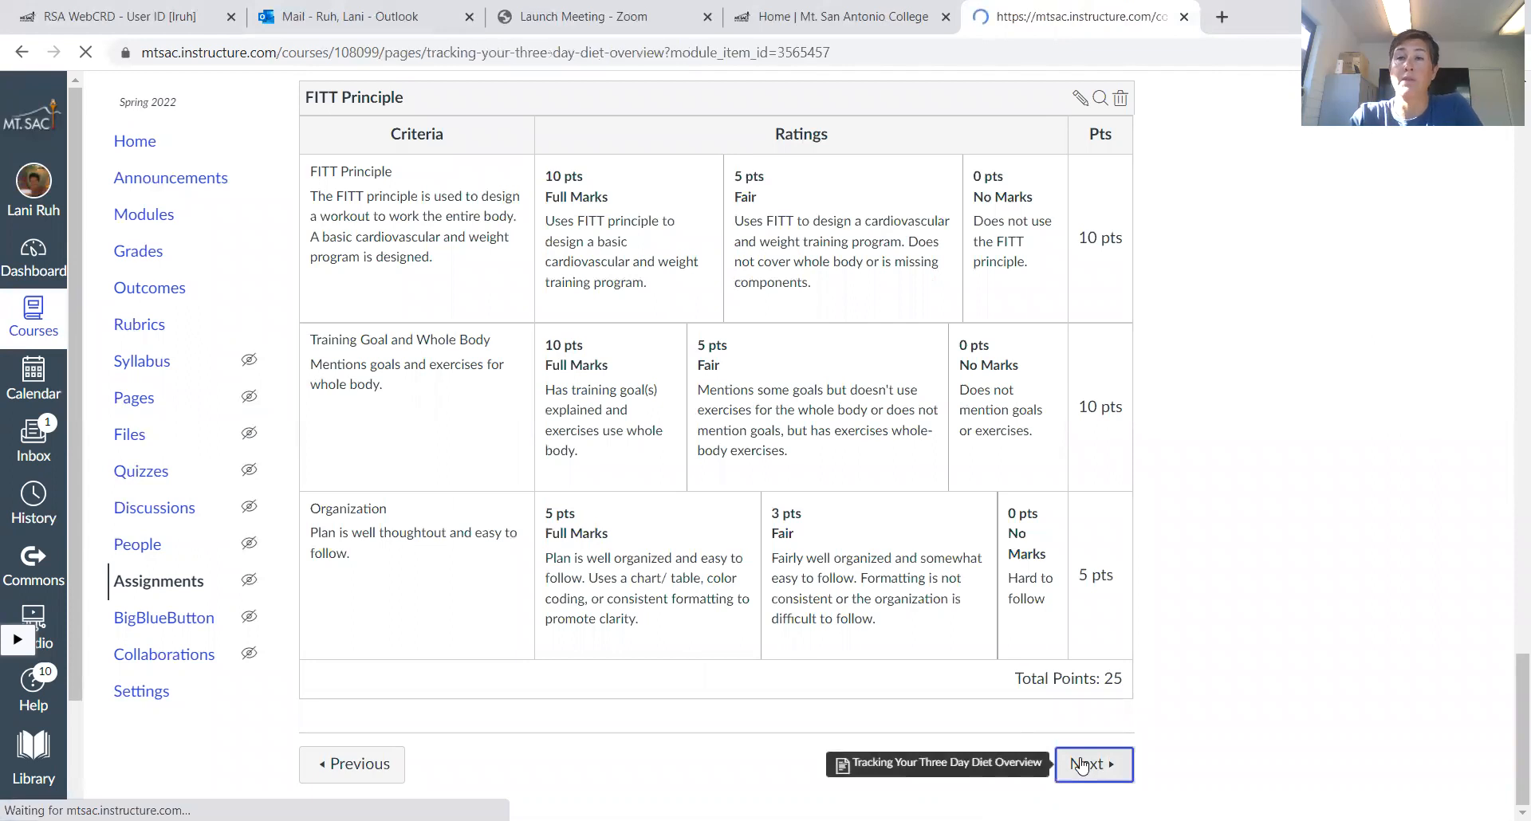
pyautogui.click(1092, 763)
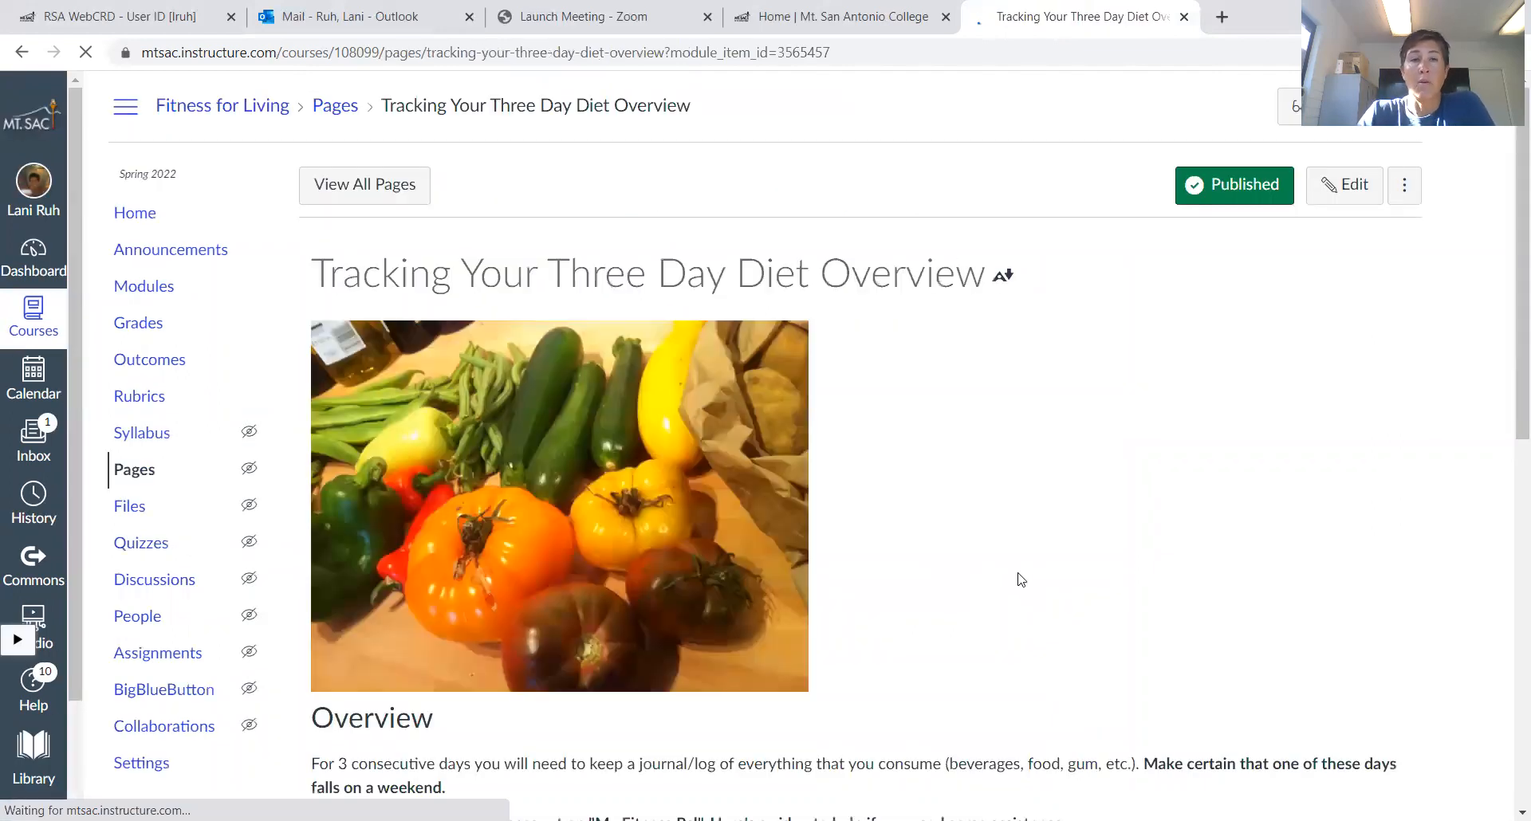
pyautogui.scroll(-3)
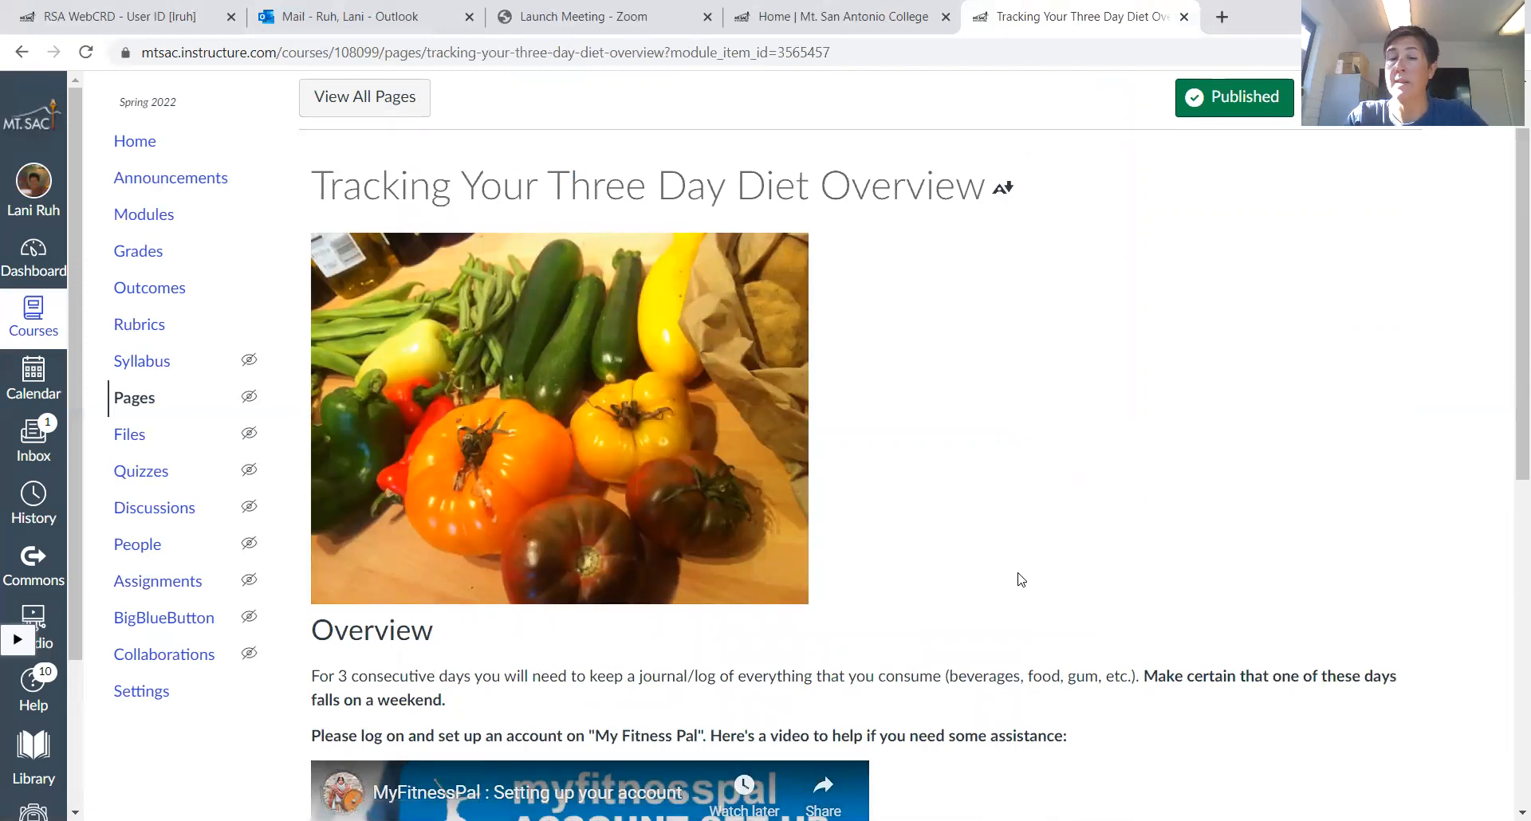
pyautogui.scroll(-3)
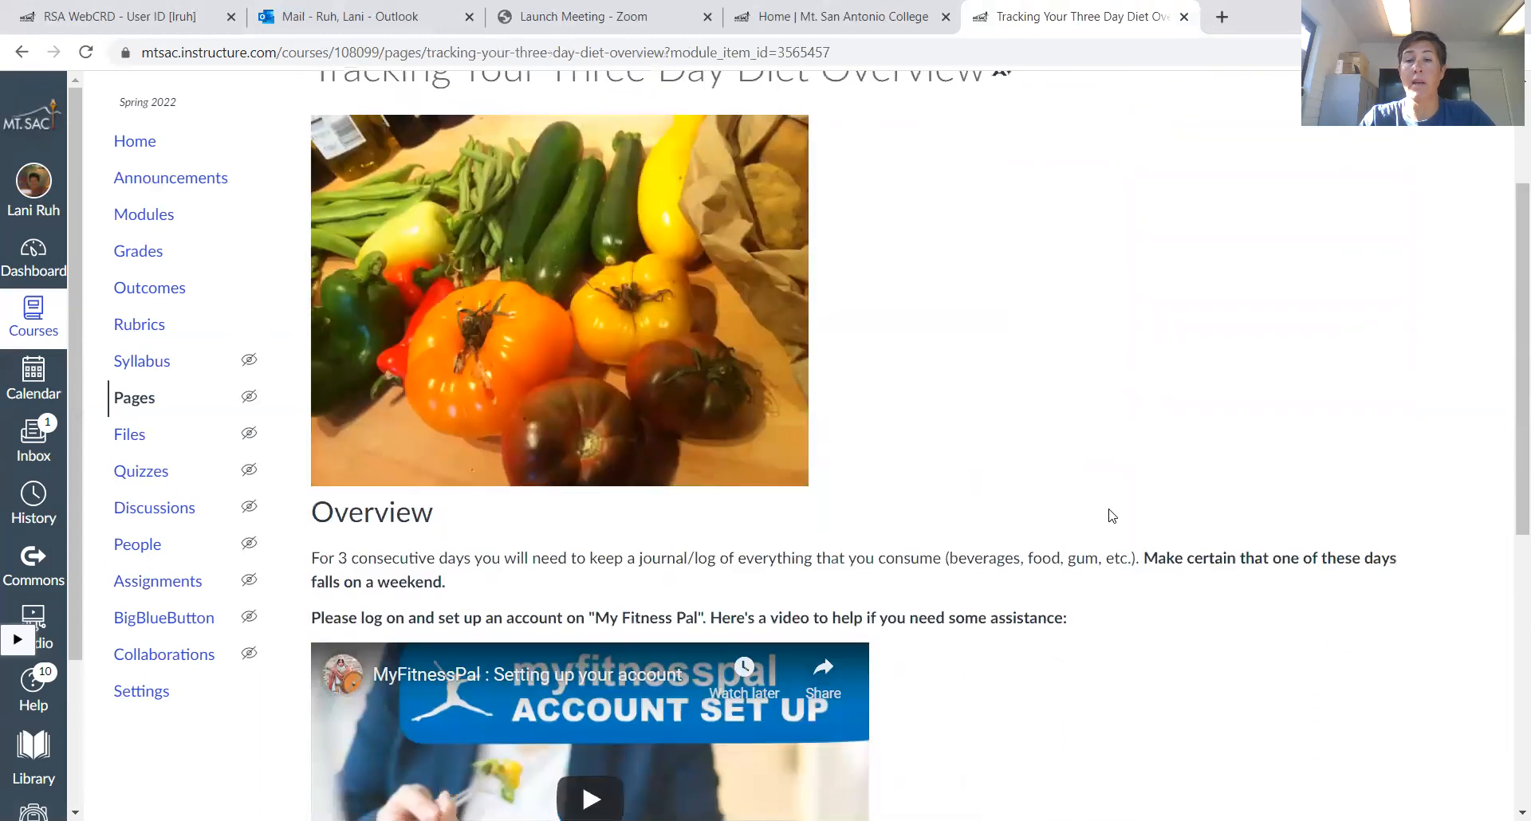
pyautogui.scroll(-3)
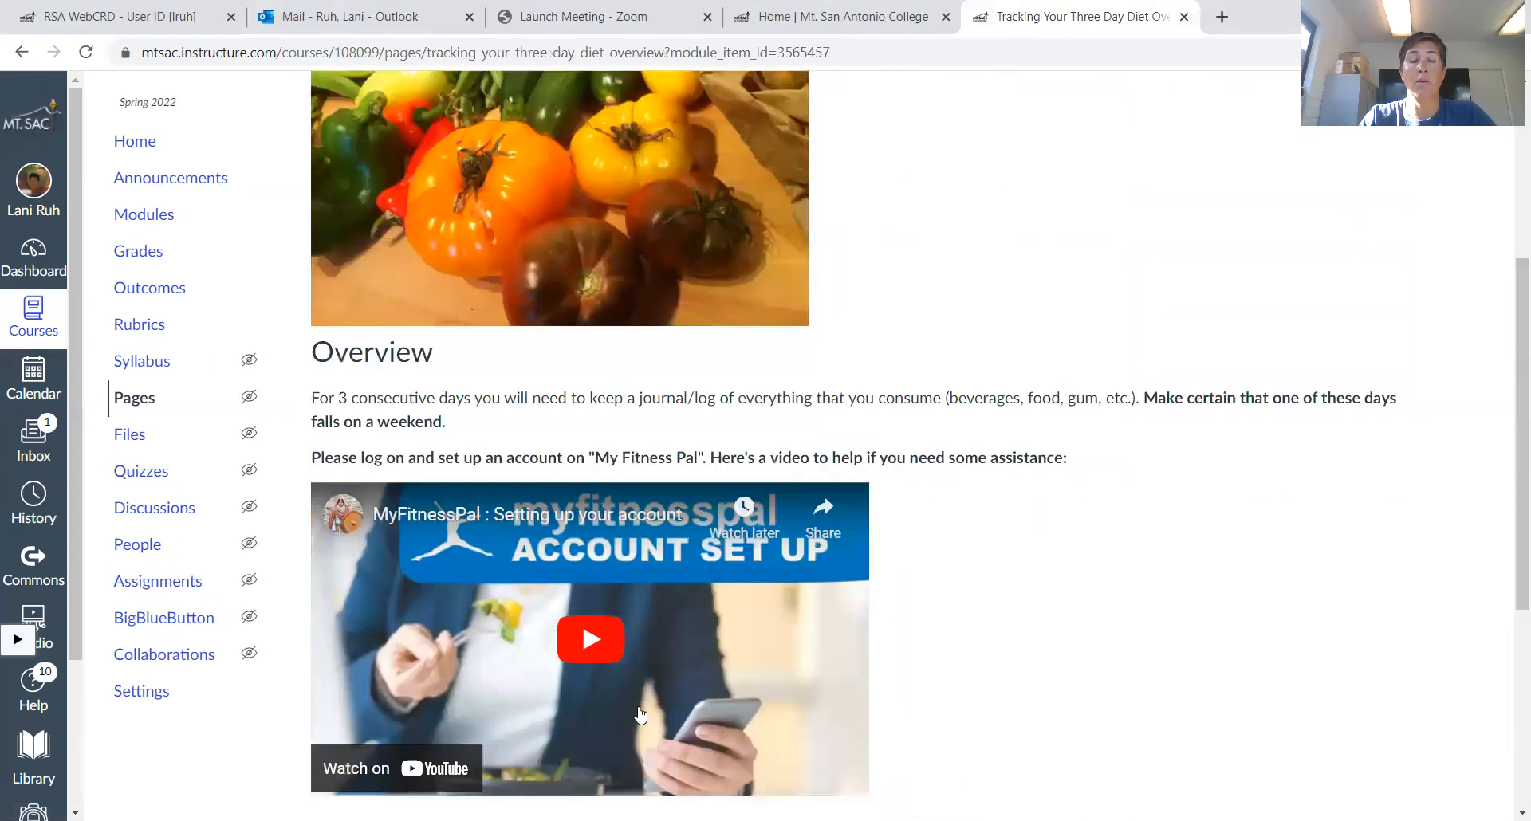
pyautogui.moveTo(1032, 591)
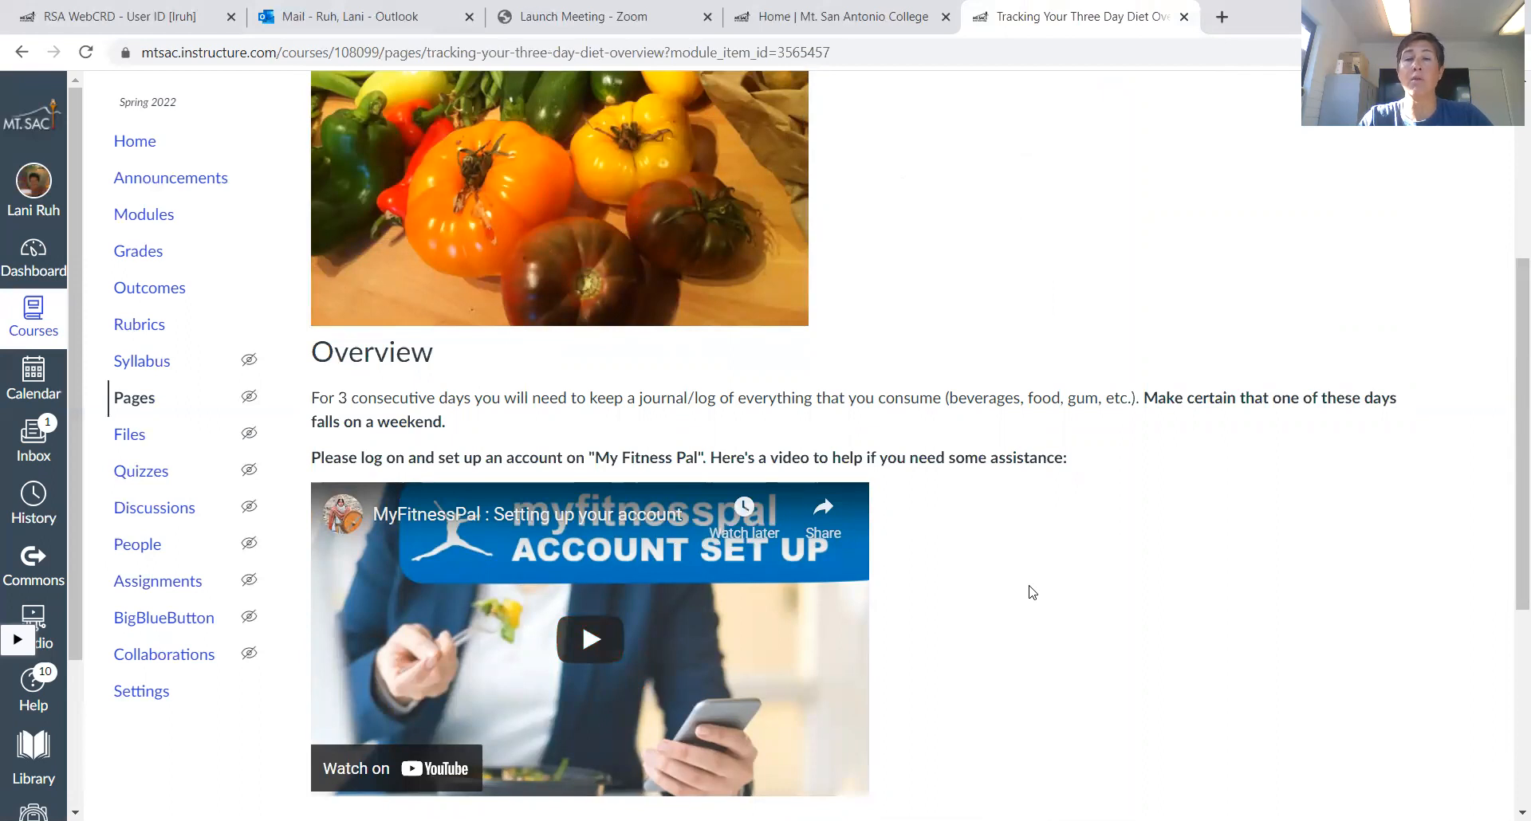
pyautogui.scroll(-3)
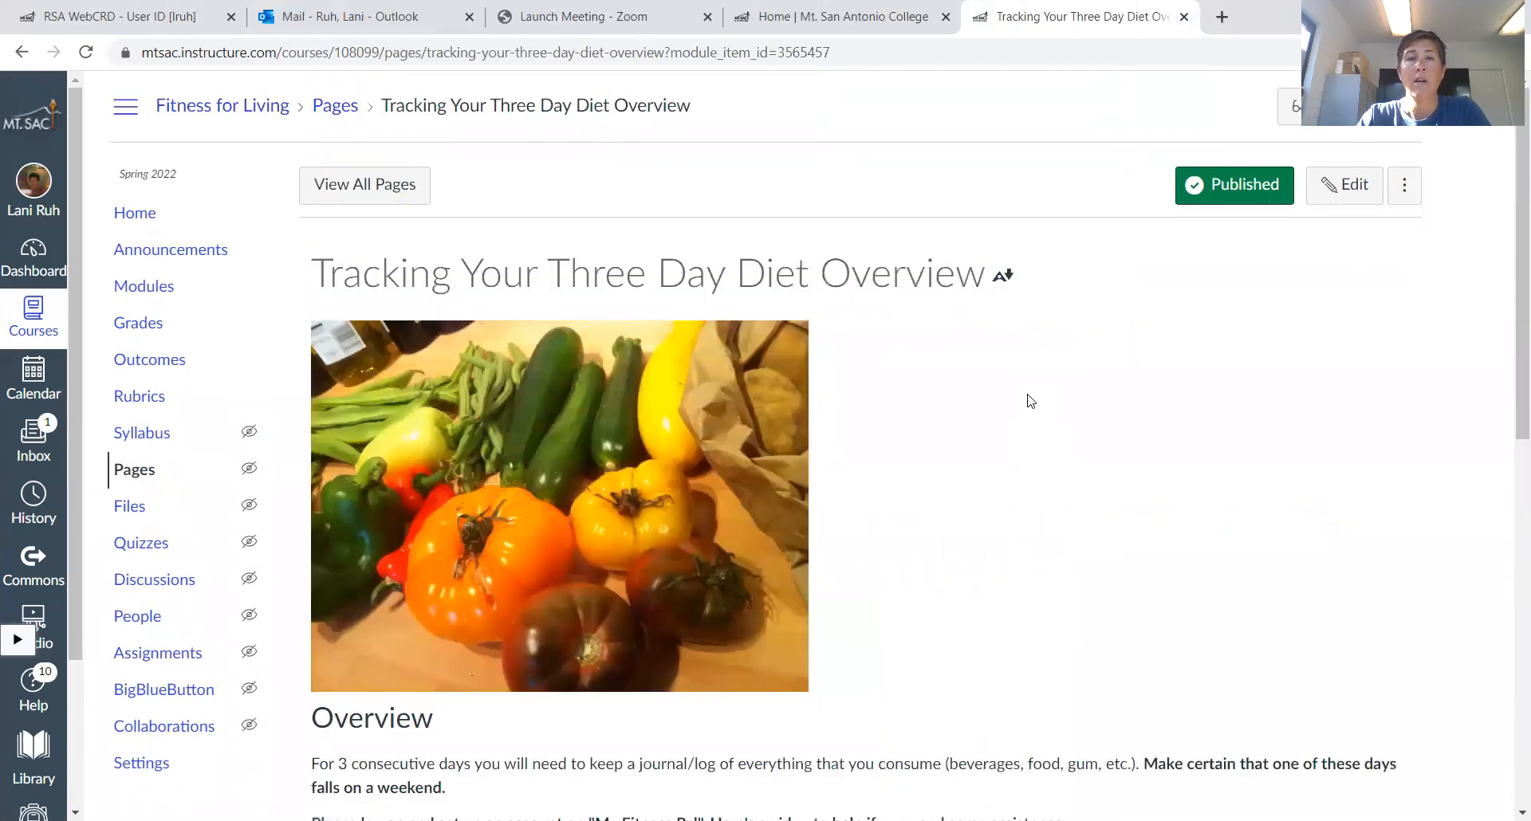
pyautogui.scroll(-3)
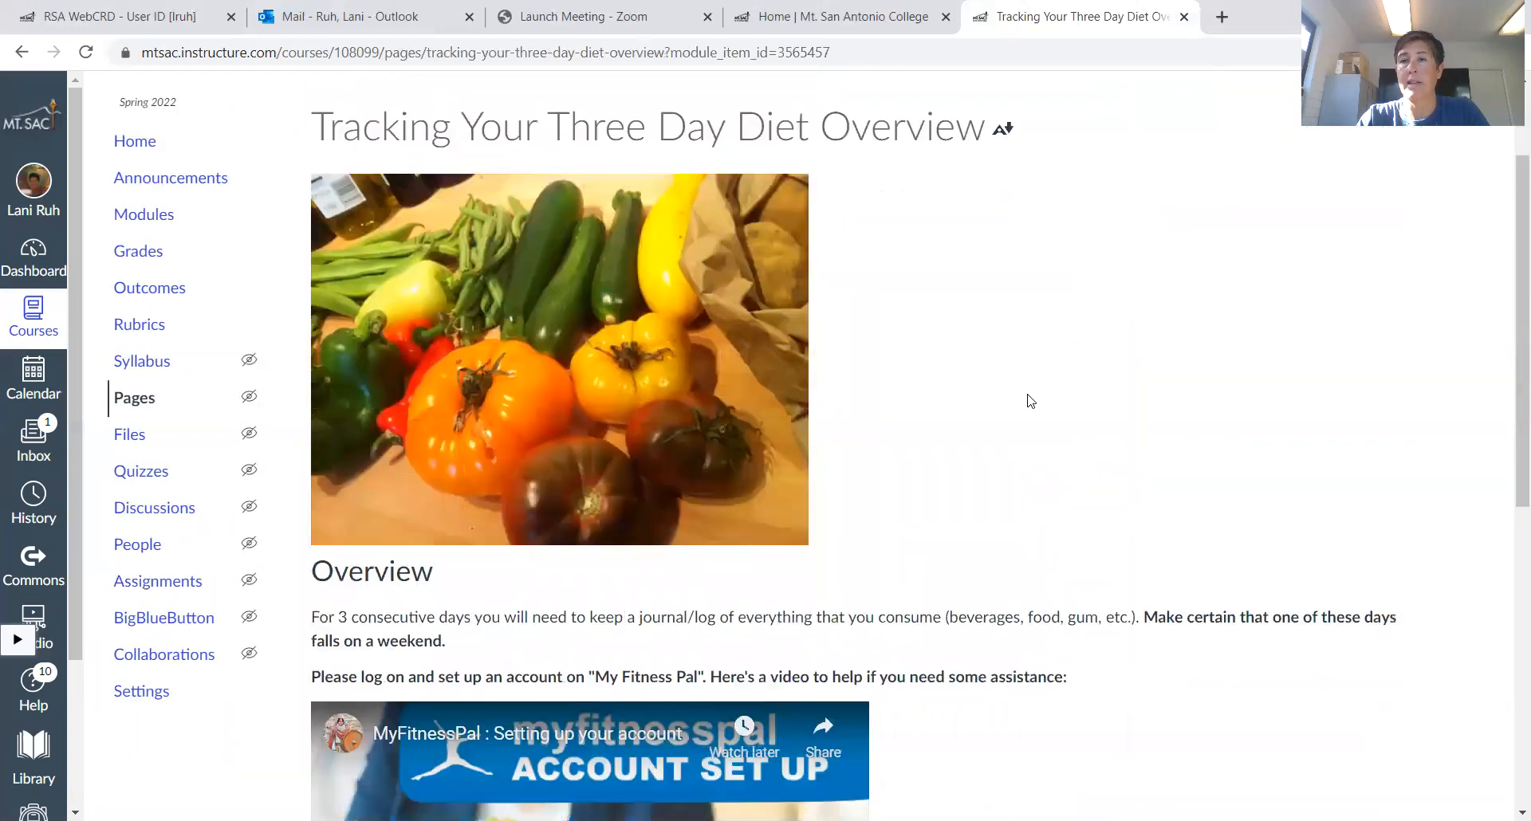
pyautogui.scroll(-3)
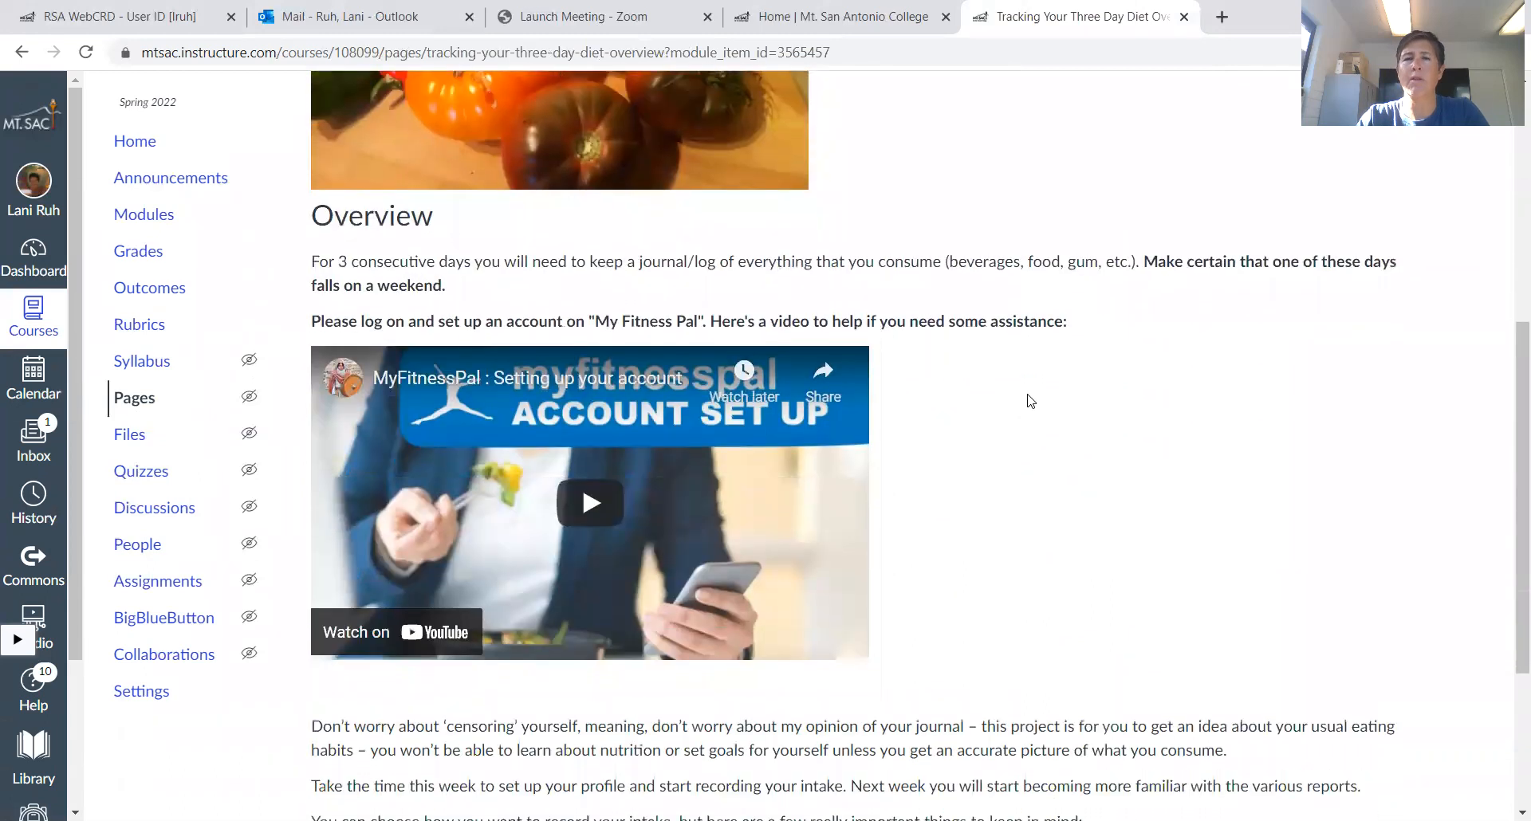
pyautogui.scroll(-3)
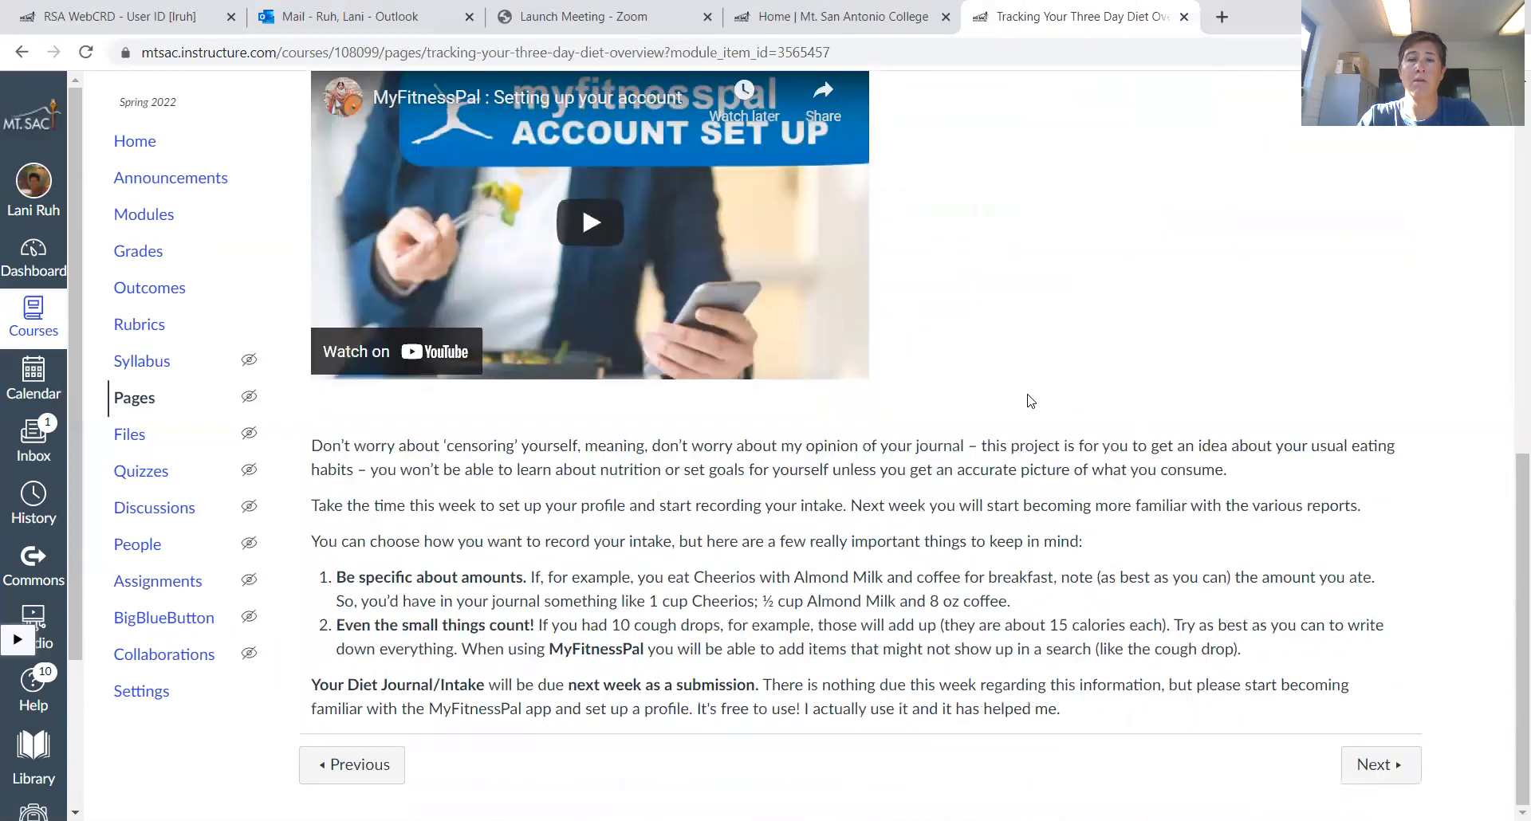